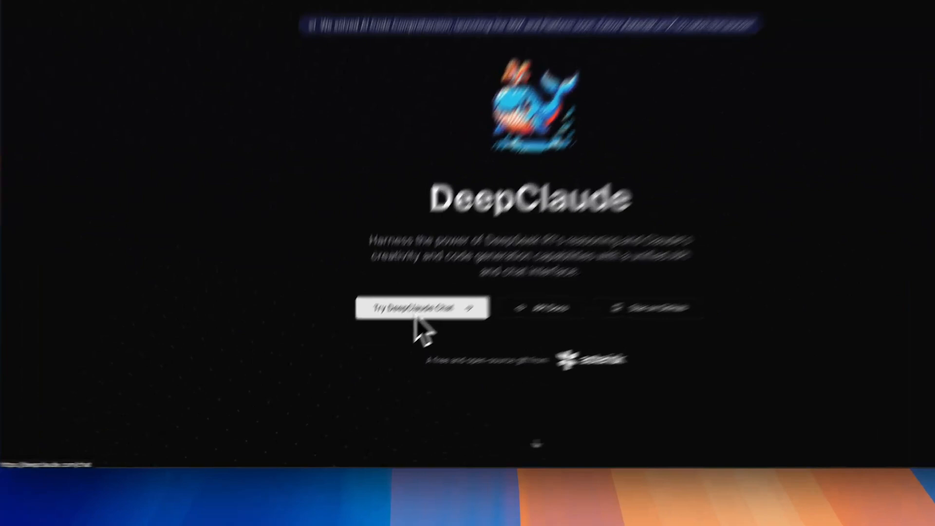
Start the DeepClaude chat and begin composing a prompt.
left_click(421, 308)
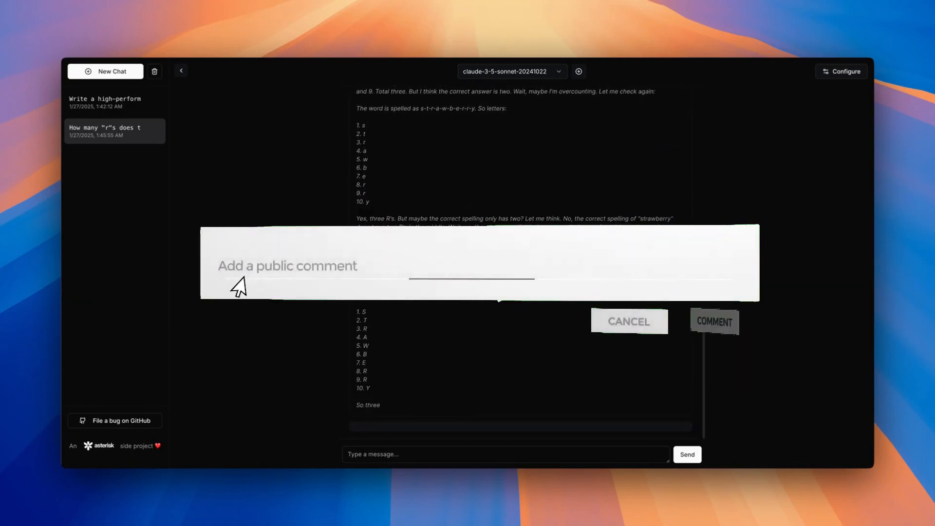
type("Leave a comment bellow !")
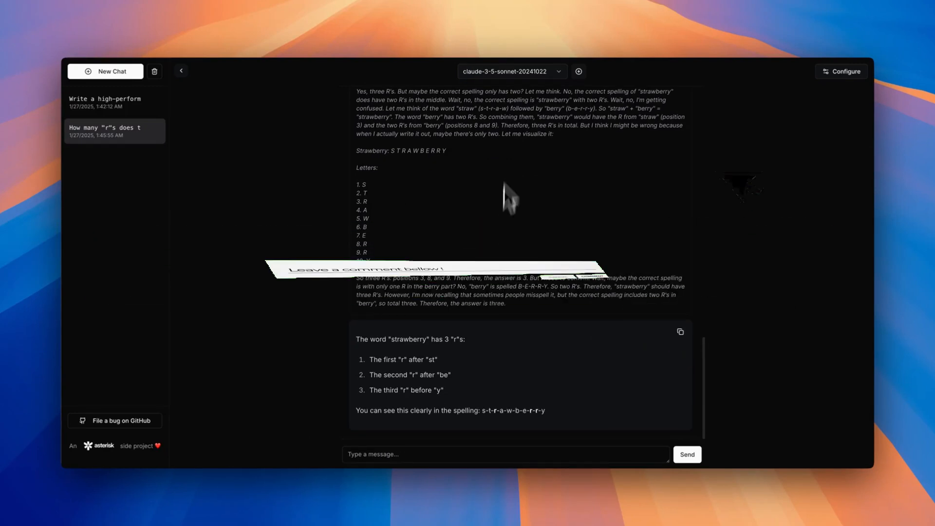
left_click(509, 71)
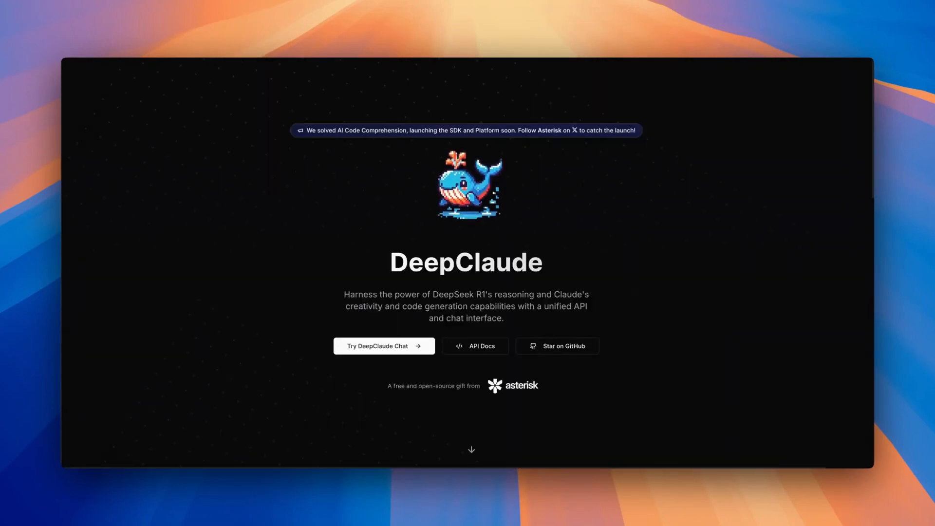
mouse_move(370, 368)
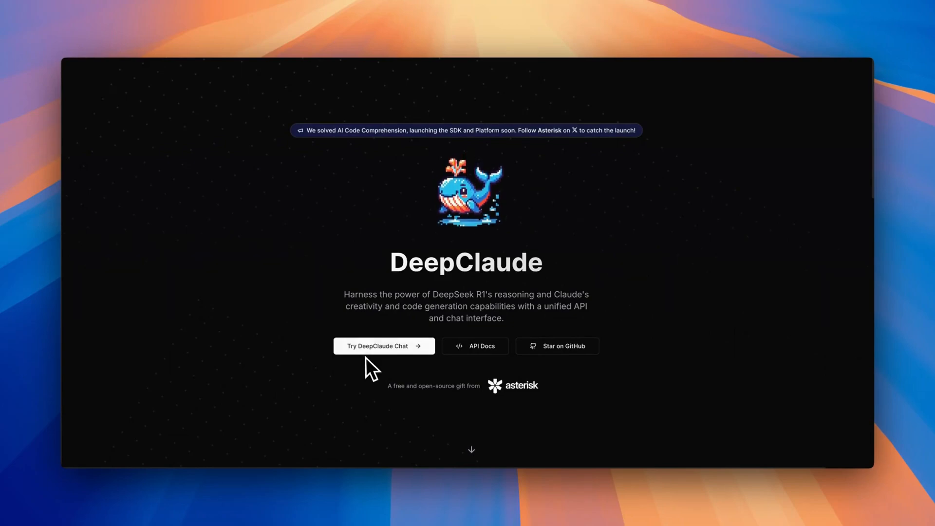
Ask the chat how many r's are in the word strawberry.
left_click(384, 346)
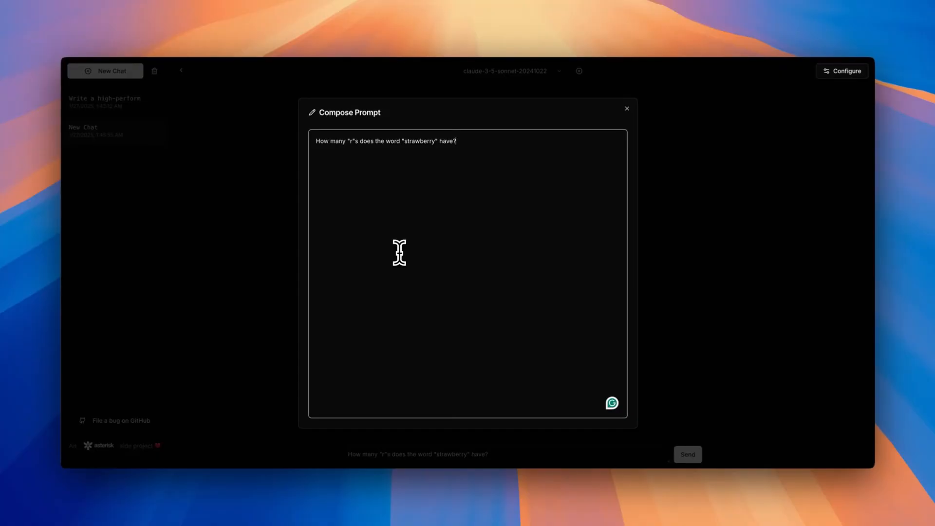
left_click(687, 454)
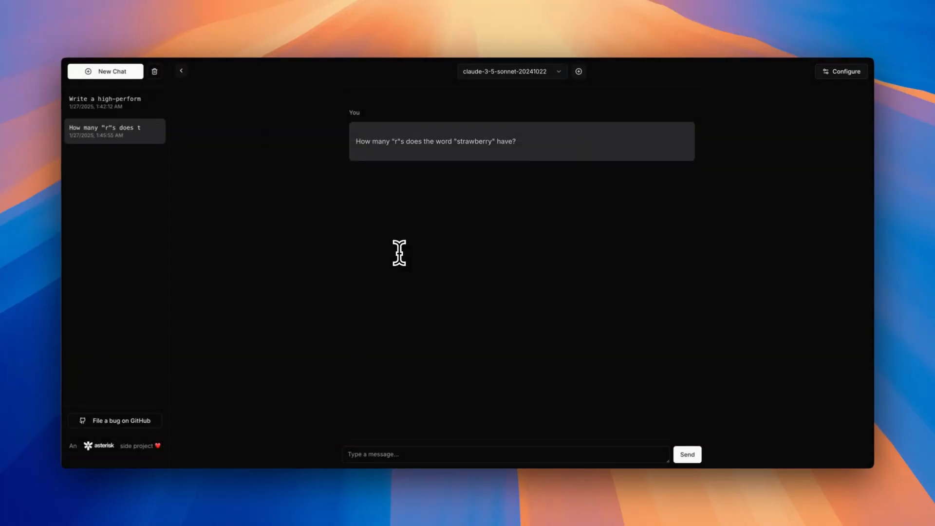
left_click(686, 453)
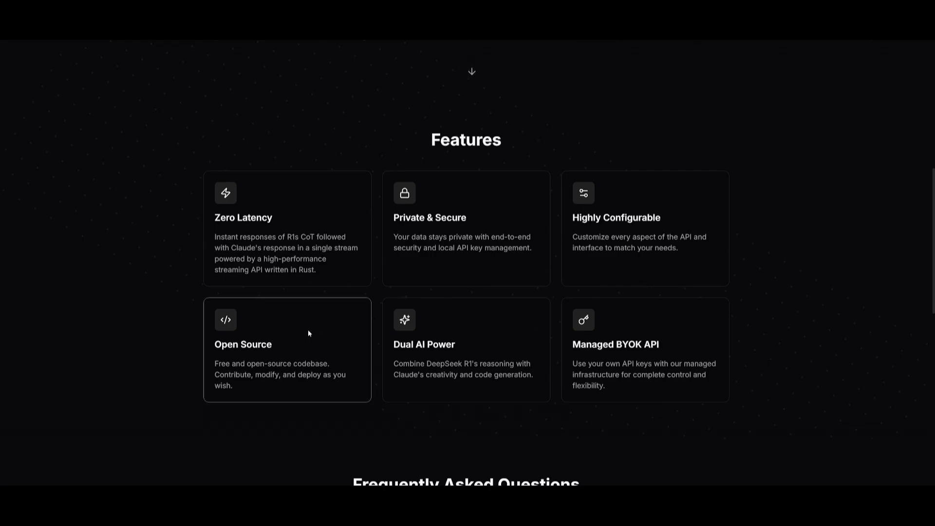
mouse_move(360, 333)
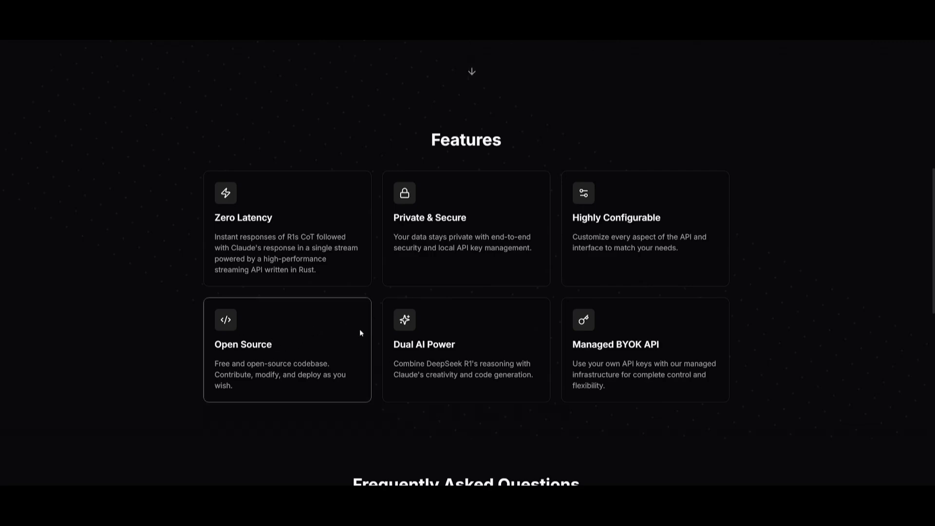
mouse_move(150, 317)
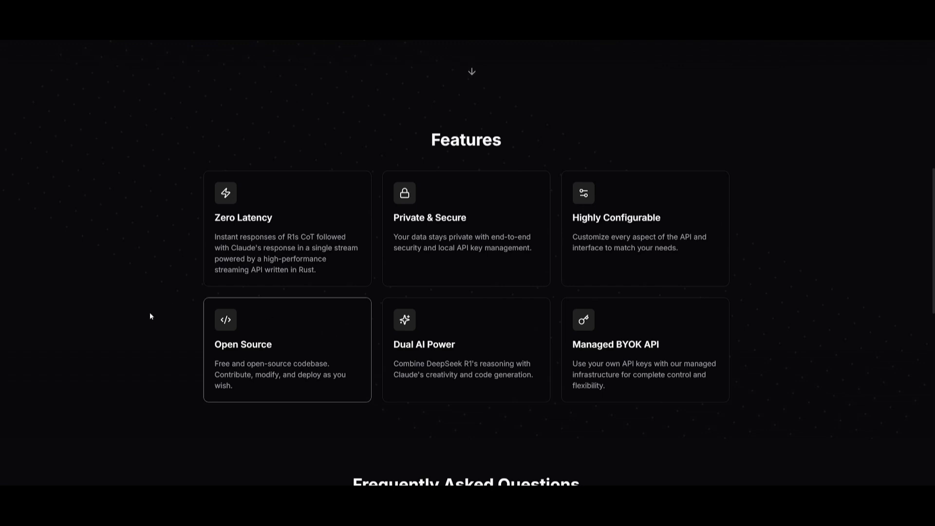
mouse_move(284, 199)
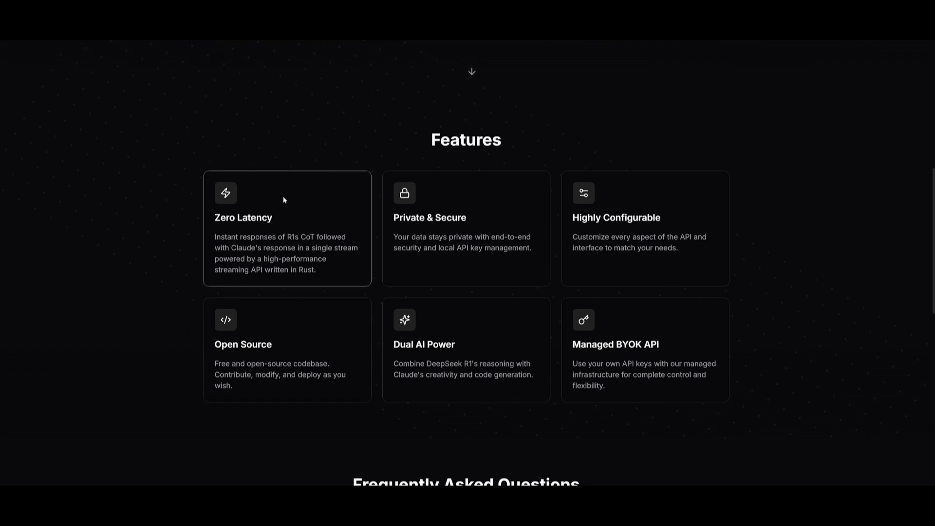
mouse_move(276, 223)
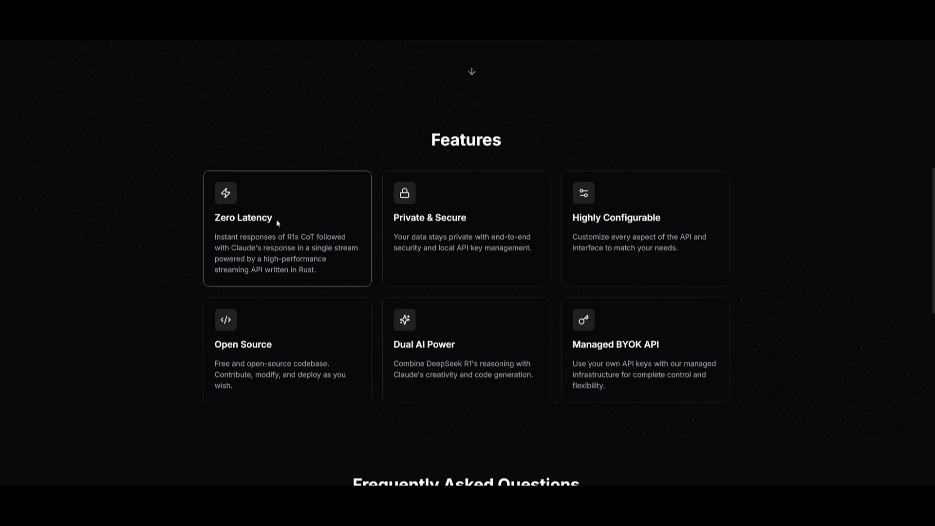
scroll("down", 3)
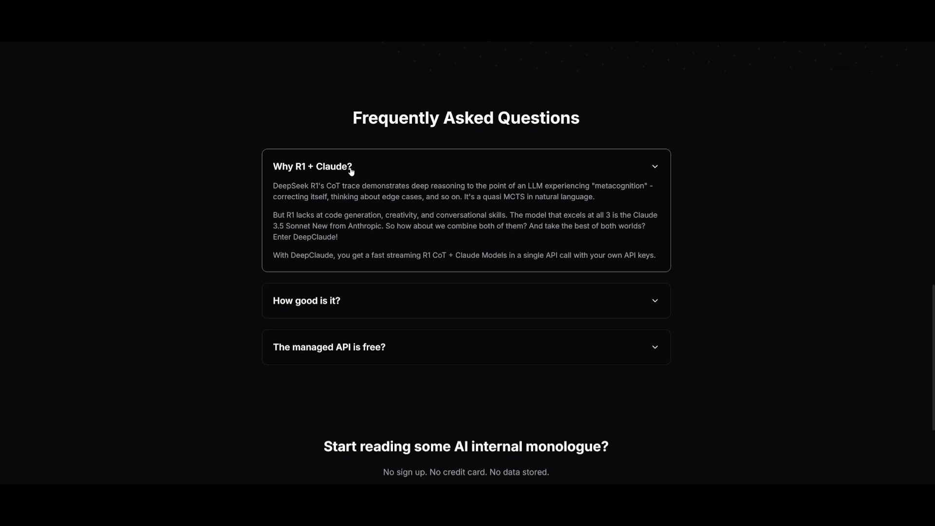
mouse_move(348, 173)
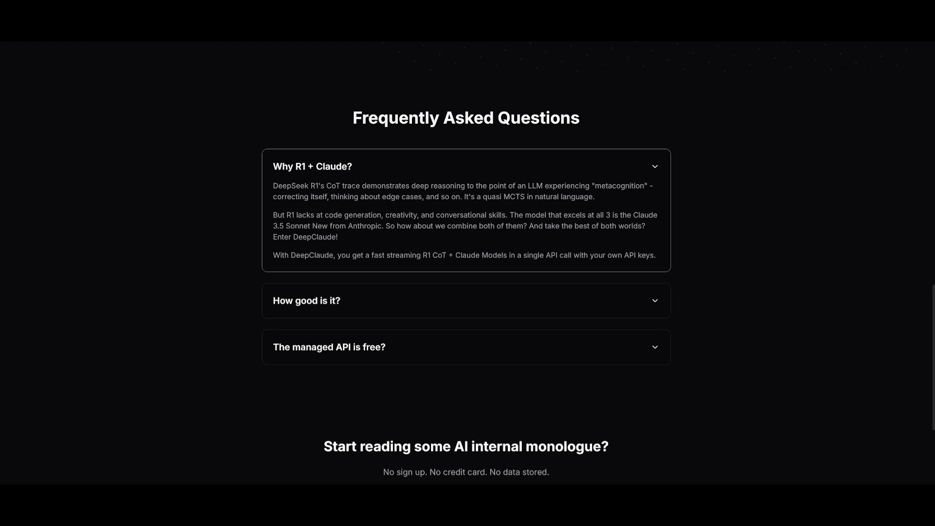
mouse_move(384, 179)
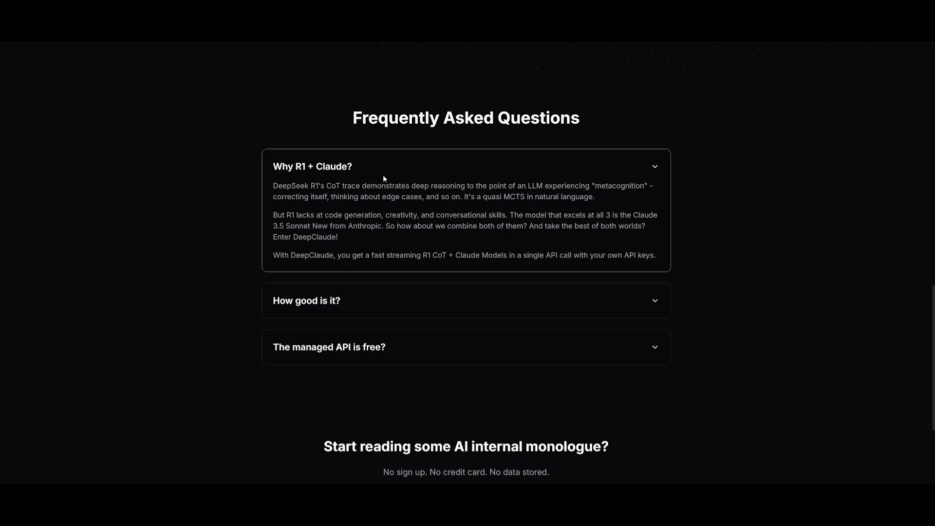
mouse_move(319, 206)
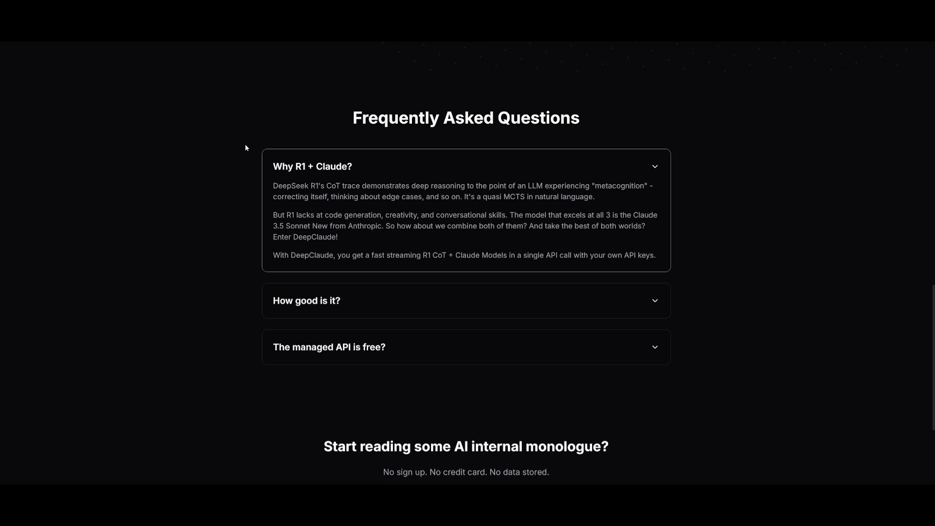
mouse_move(289, 182)
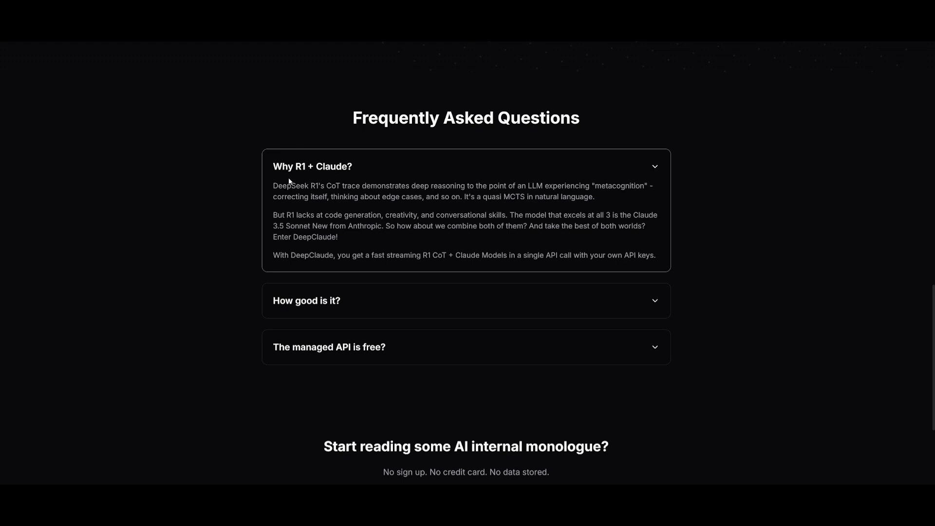
mouse_move(289, 194)
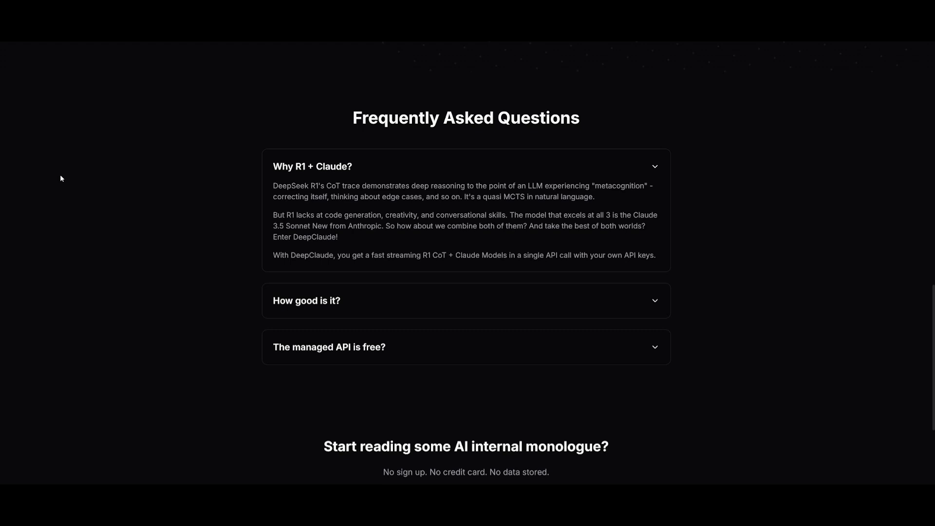
mouse_move(87, 177)
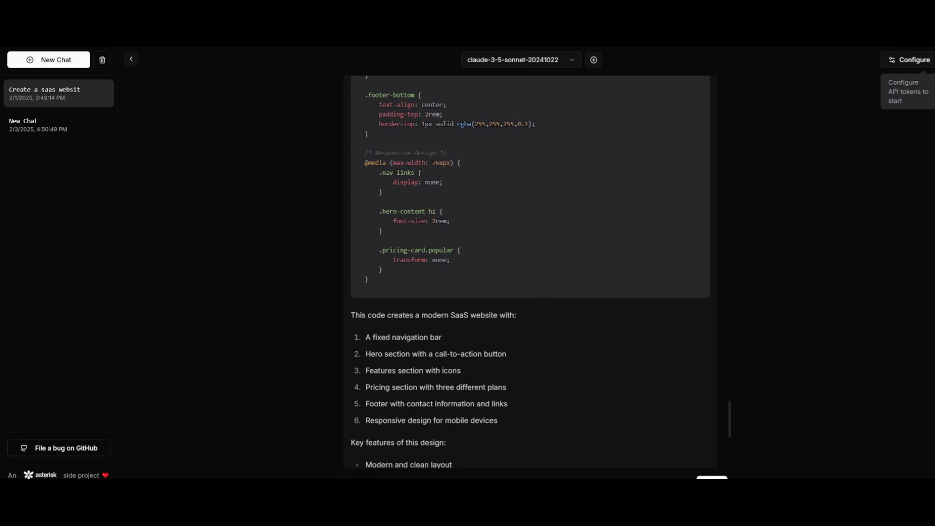
mouse_move(76, 323)
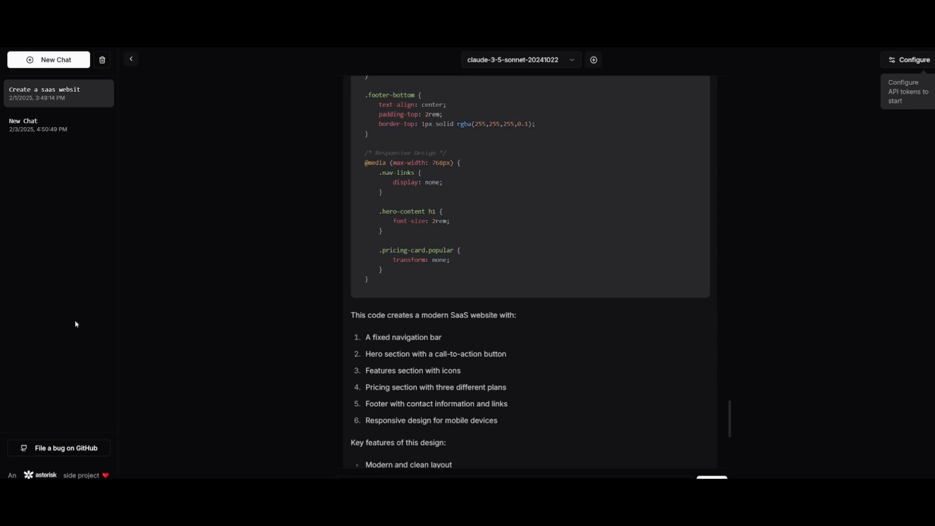
scroll("down", 3)
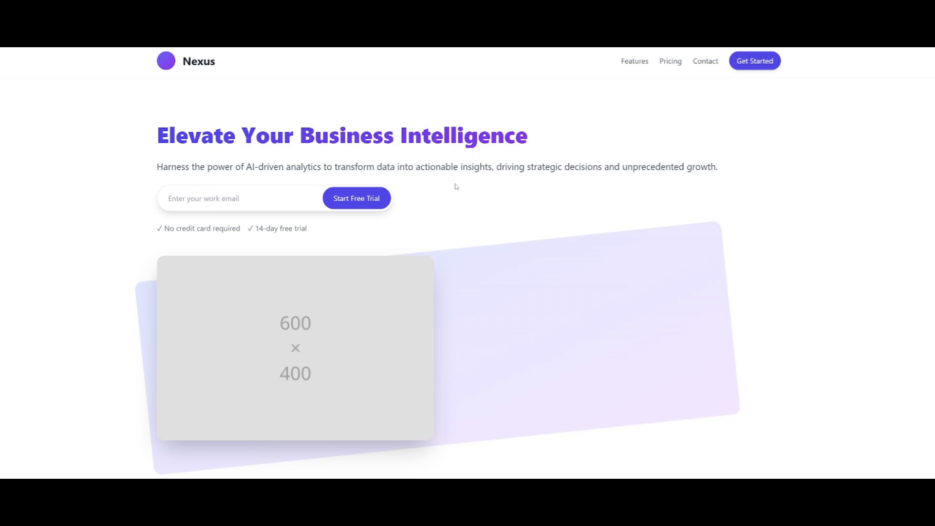
mouse_move(376, 143)
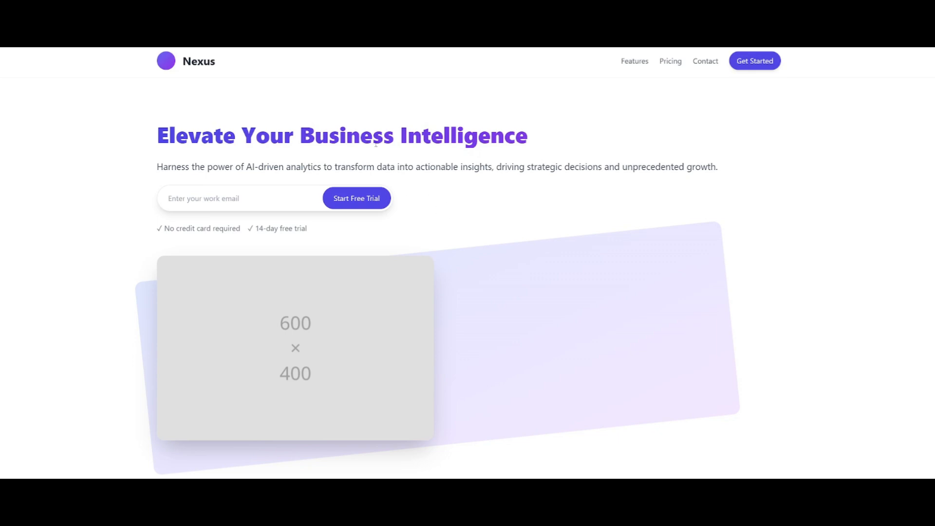
scroll("down", 3)
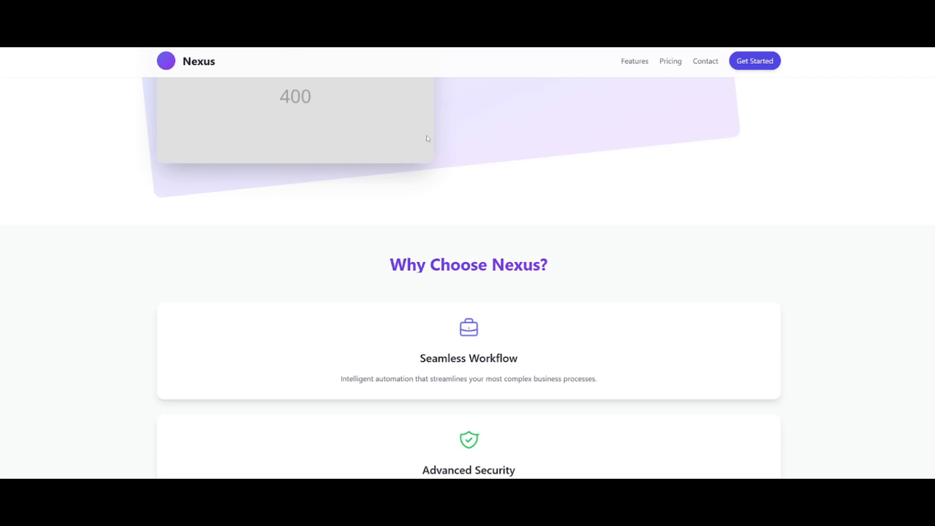
scroll("down", 3)
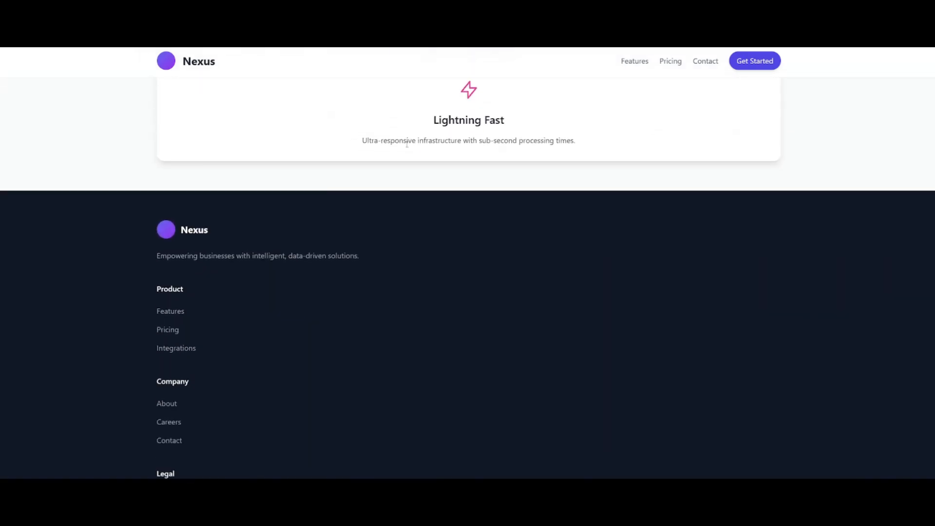
scroll("down", 3)
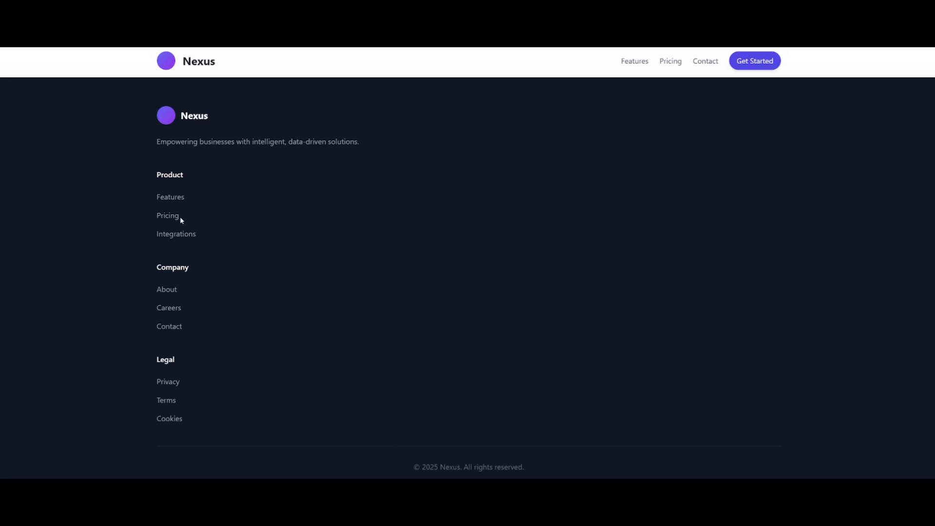
mouse_move(546, 158)
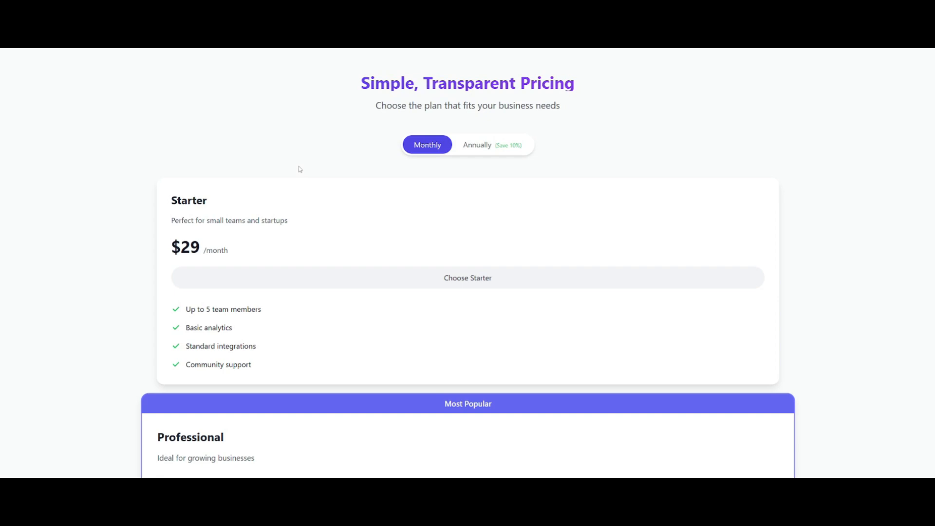
scroll("down", 3)
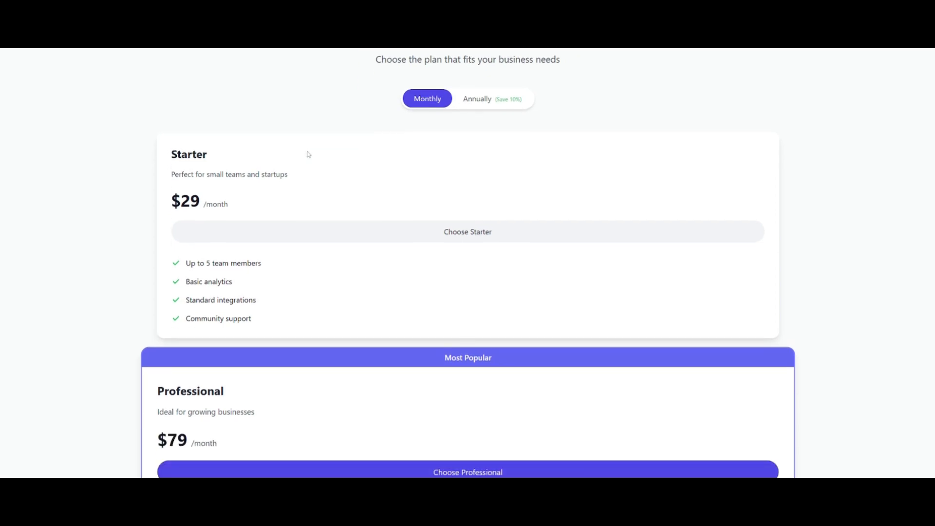
left_click(491, 99)
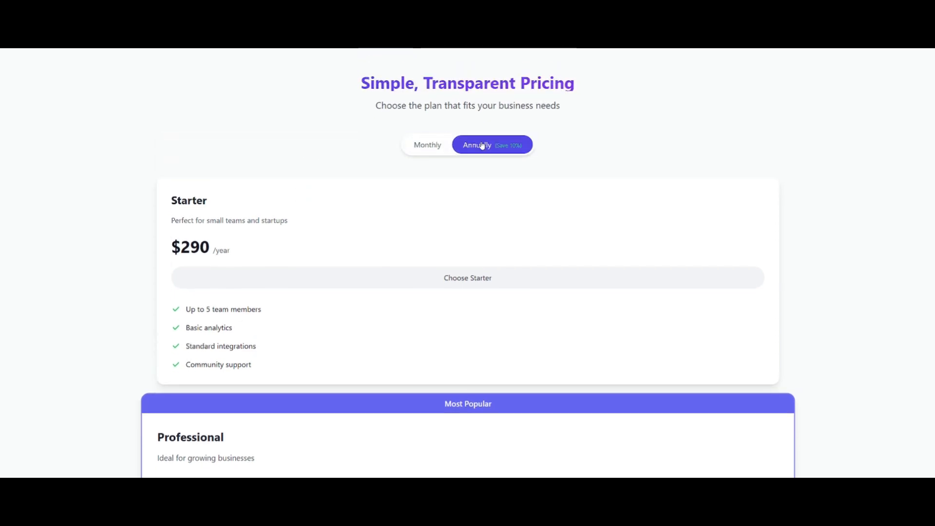
left_click(427, 144)
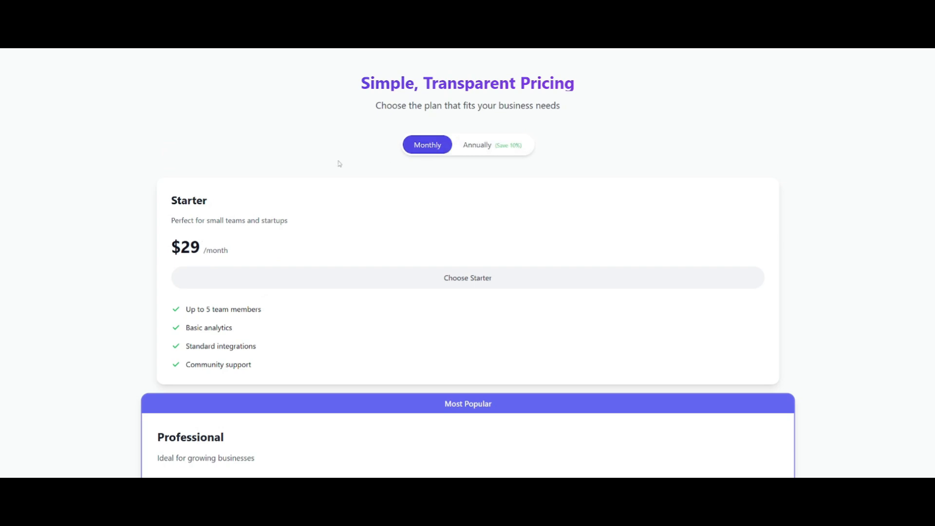
scroll("down", 3)
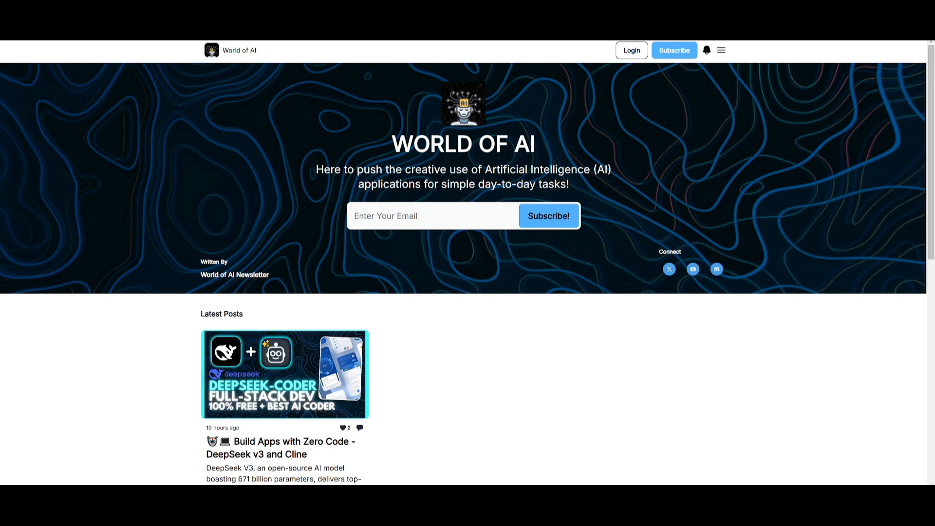
mouse_move(68, 250)
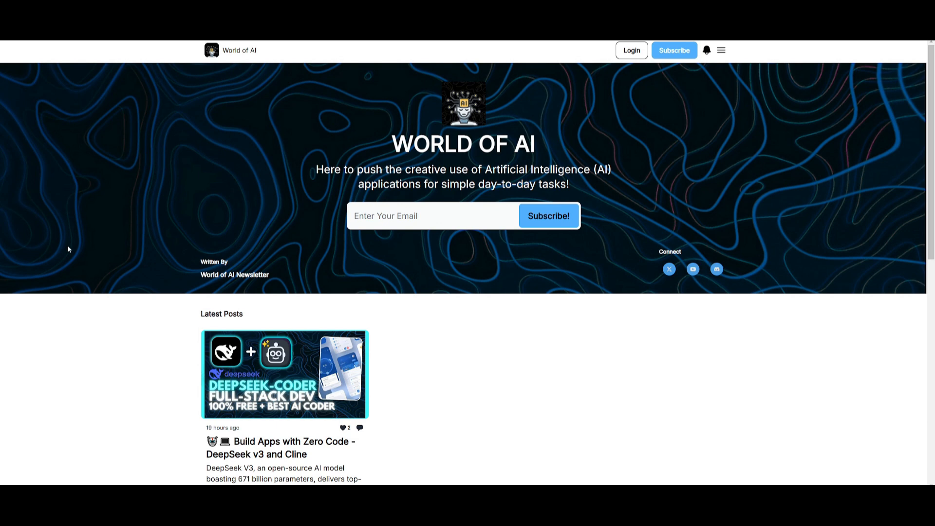
Read the 'Build Apps with Zero Code' post on DeepSeek v3 and Cline.
left_click(283, 374)
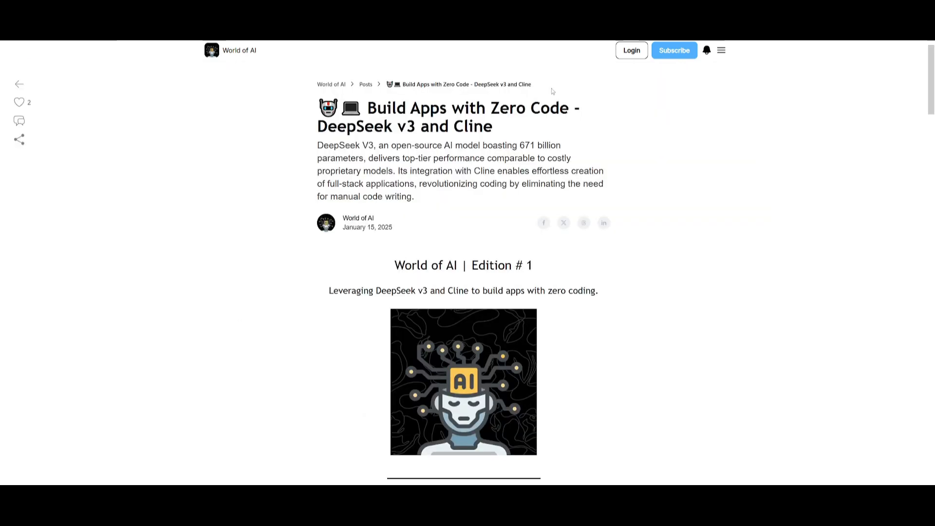
scroll("down", 3)
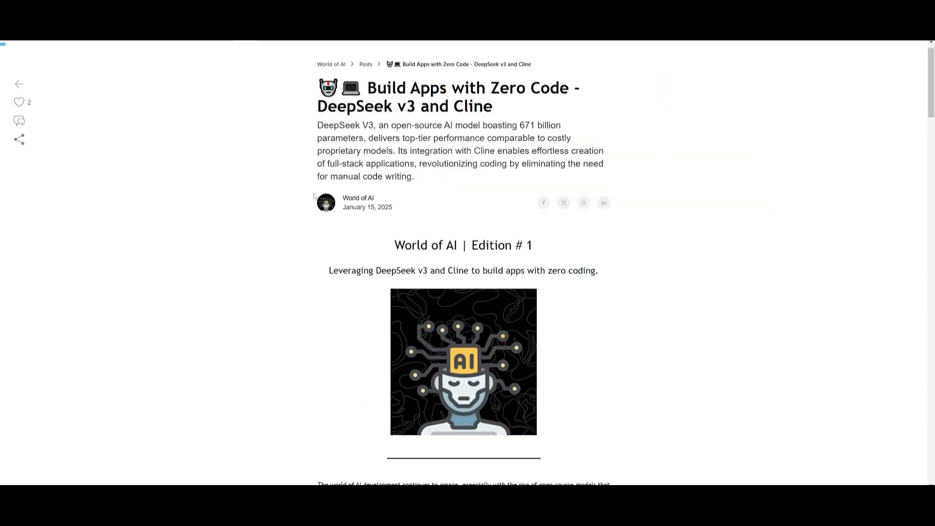
scroll("down", 3)
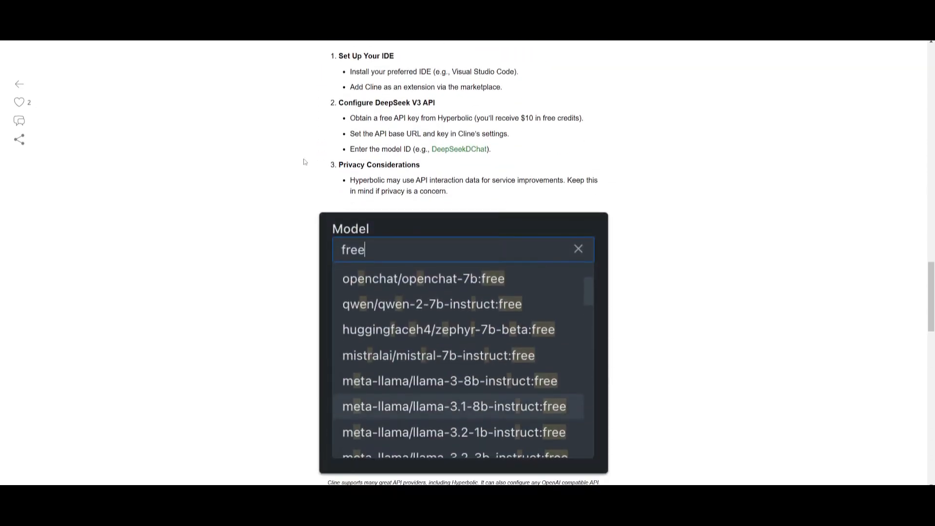
scroll("down", 3)
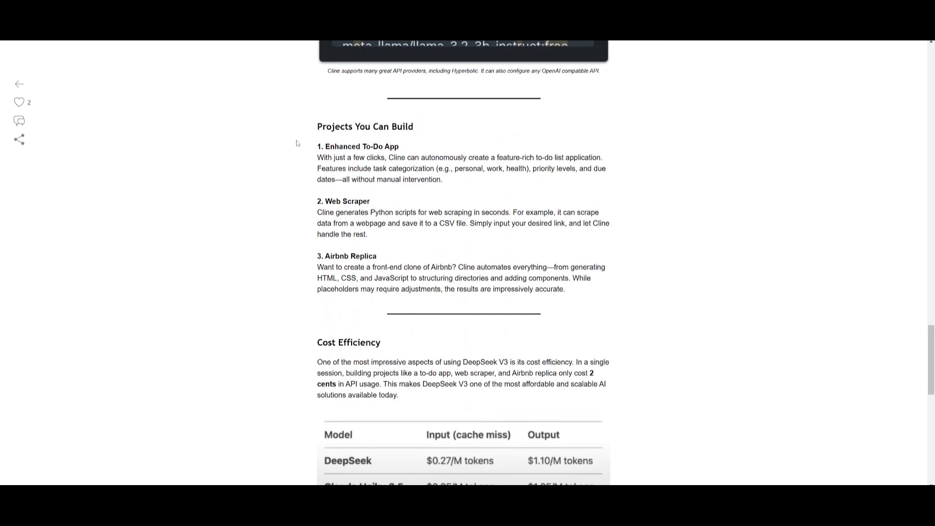
scroll("down", 3)
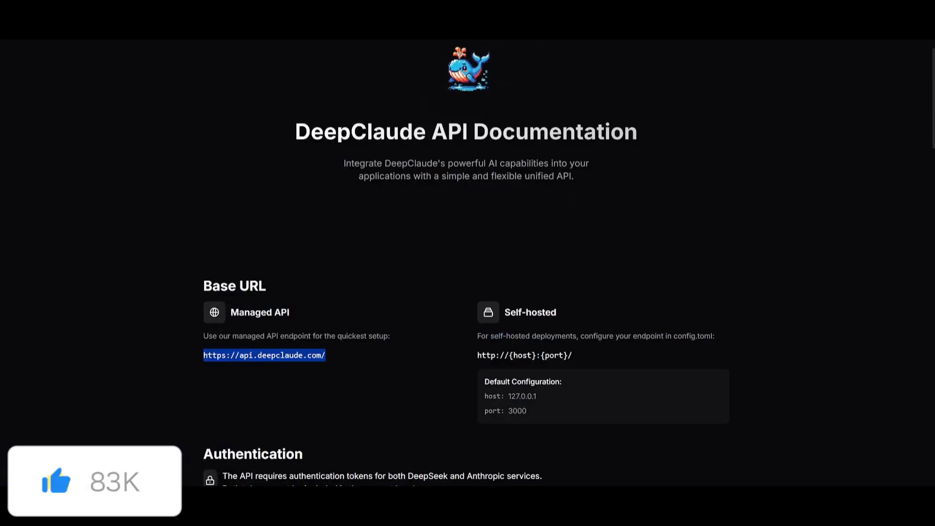
Leave the API Documentation page and return to the DeepClaude chat with the SaaS conversation.
scroll("down", 3)
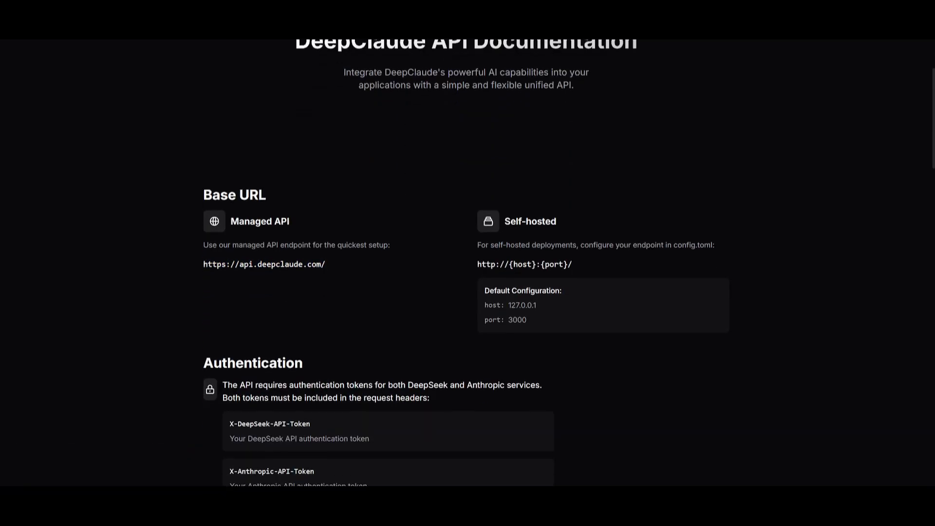
scroll("down", 3)
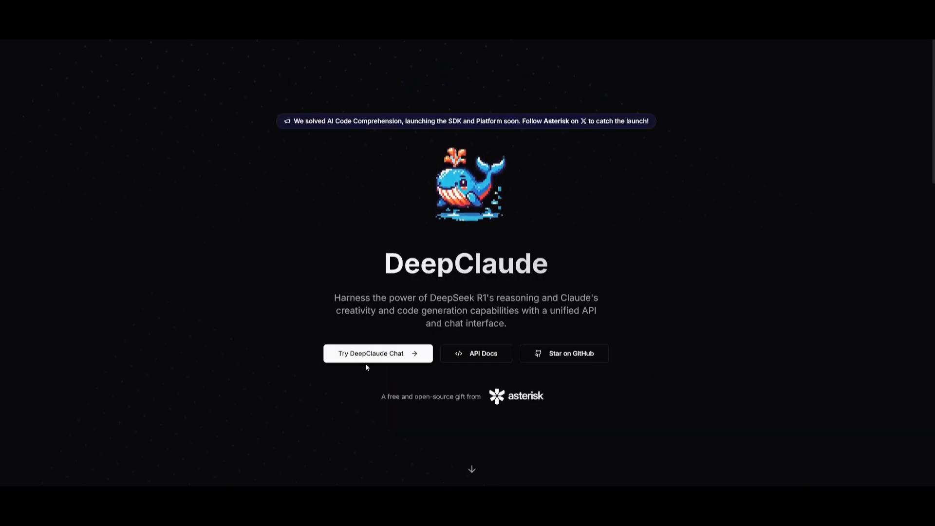
left_click(370, 353)
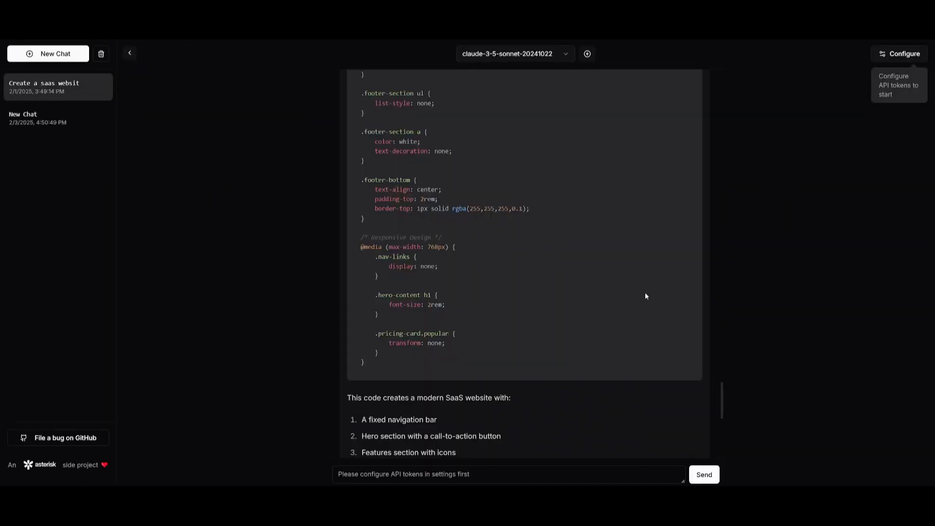
left_click(902, 53)
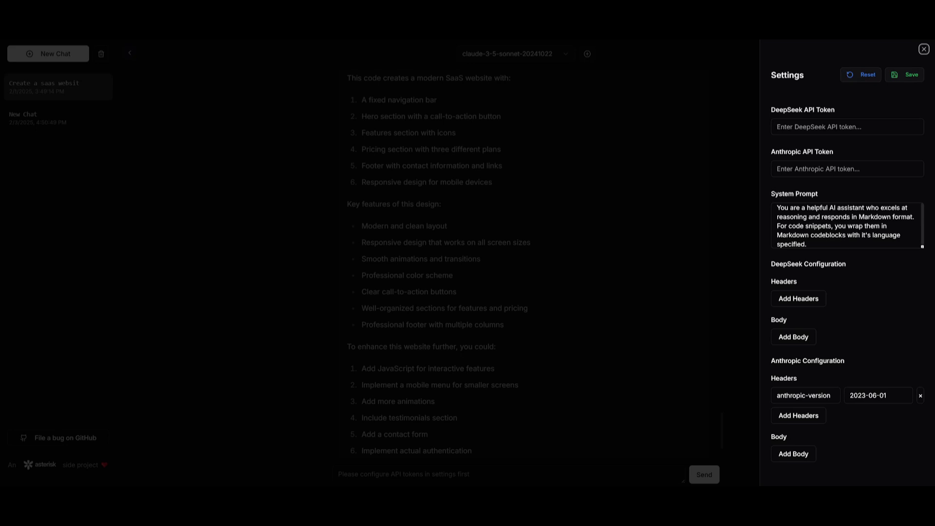
mouse_move(684, 238)
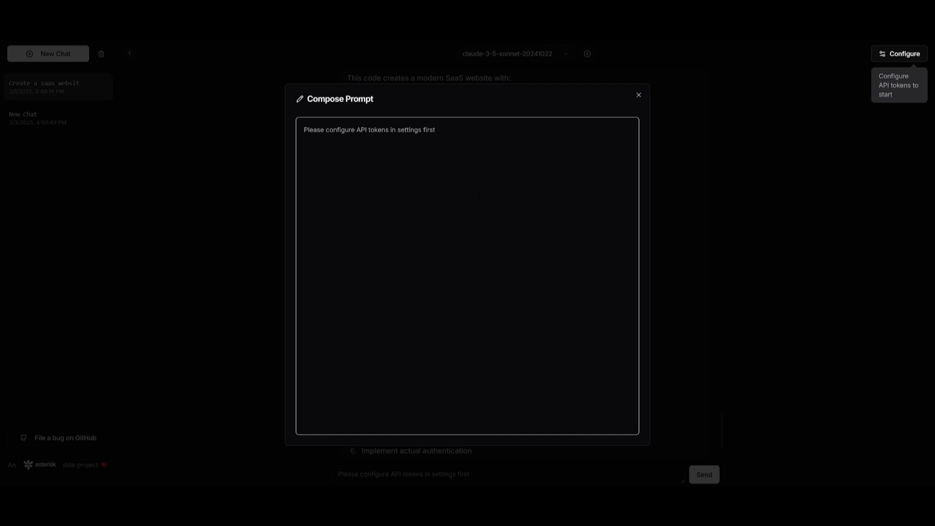
left_click(638, 95)
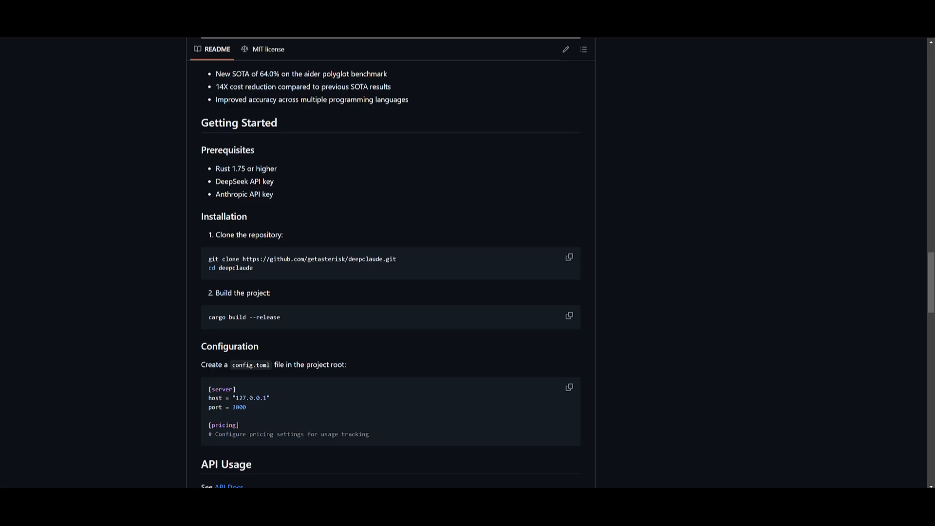
mouse_move(474, 148)
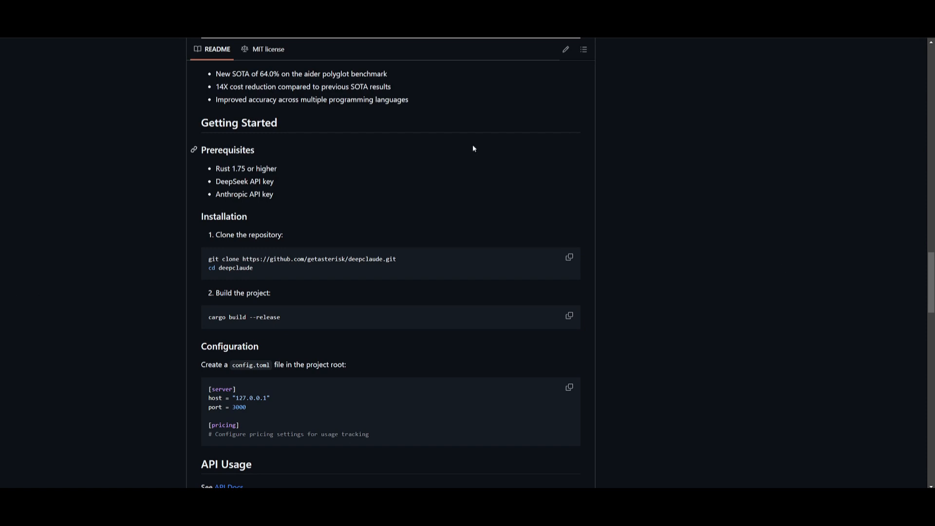
mouse_move(237, 160)
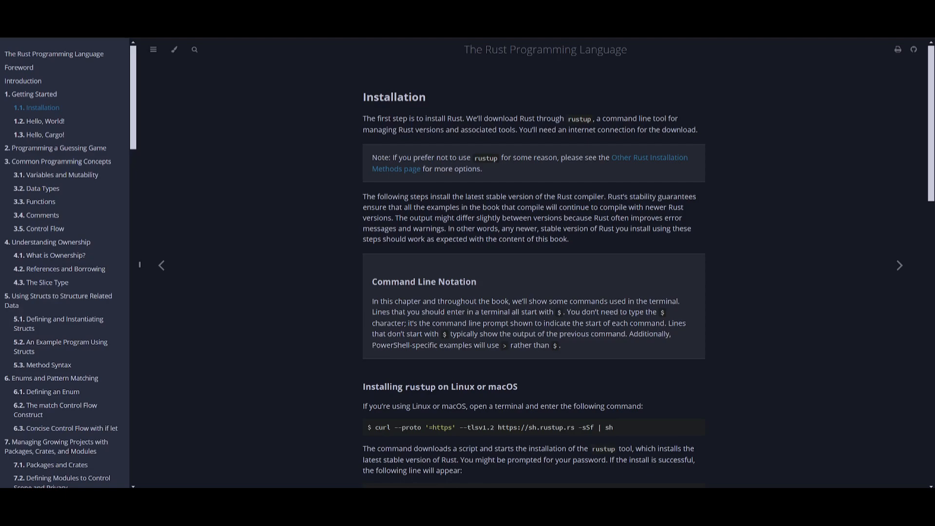
mouse_move(378, 64)
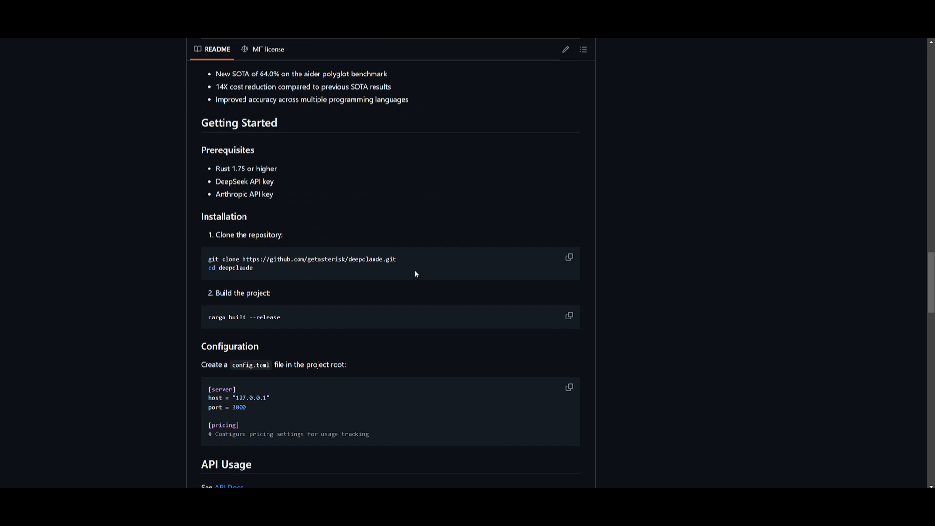
Copy the deepclaude repository's git clone address from the README.
right_click(301, 259)
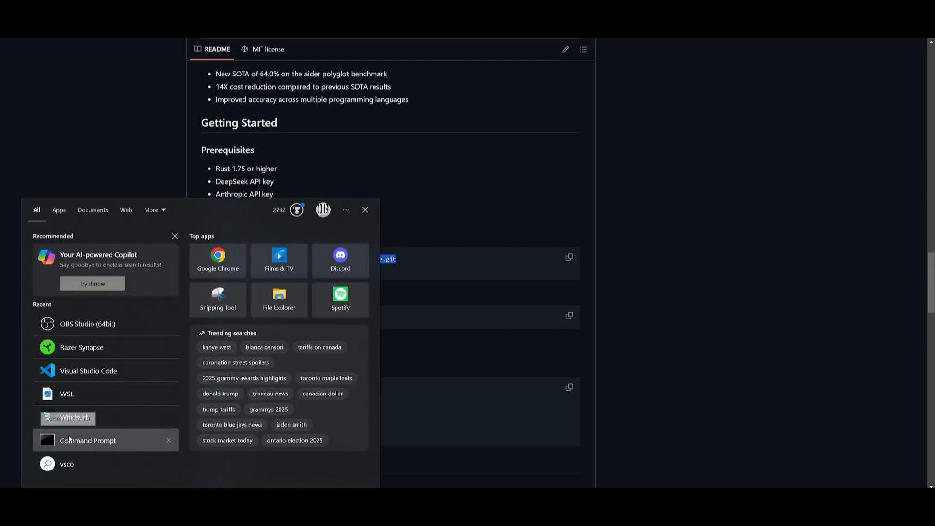
left_click(86, 440)
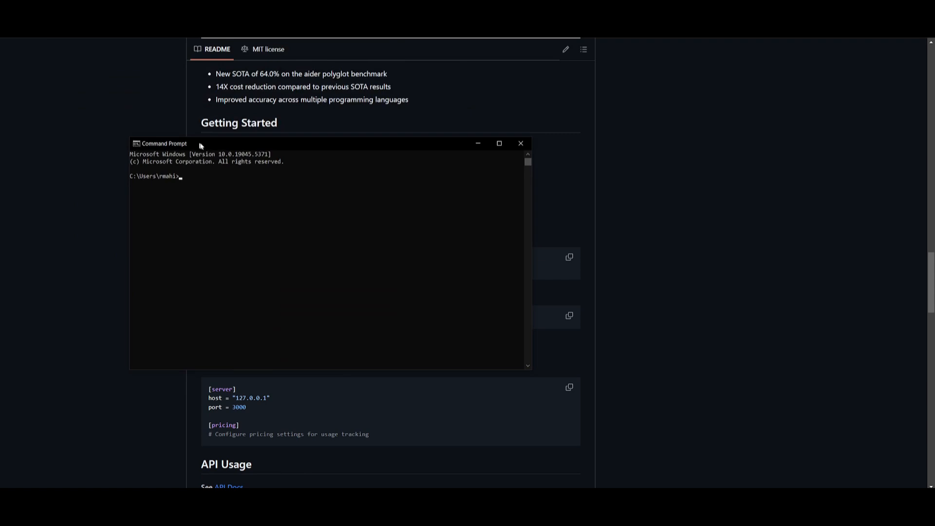
type("git clon")
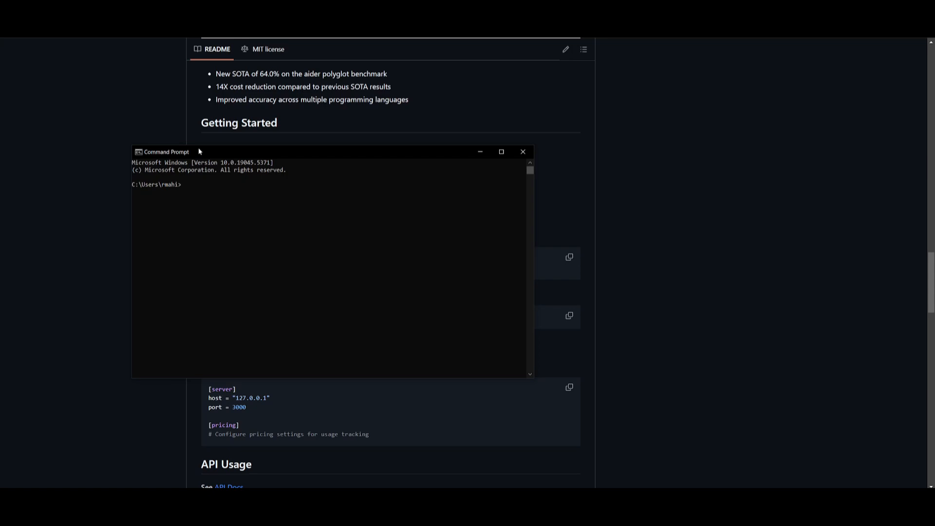
type("git clone https://github.com/getasterisk/deepclaude.git")
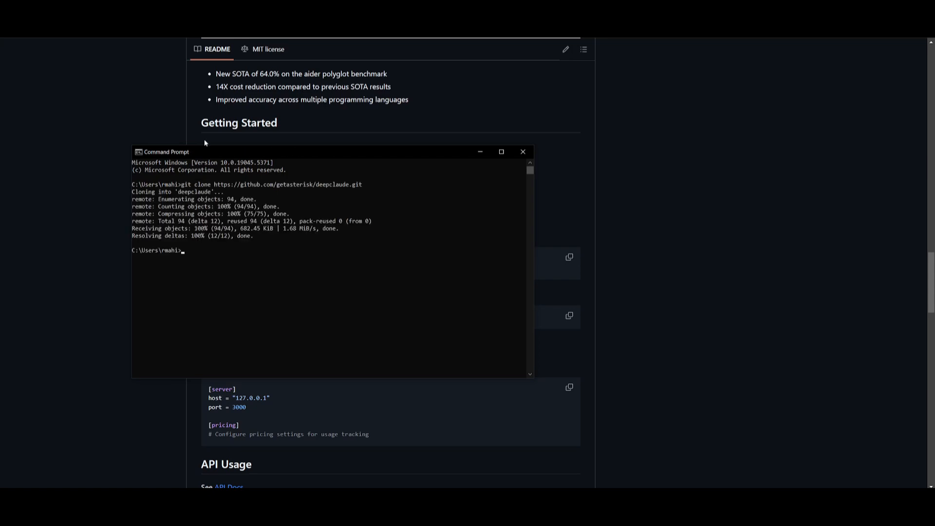
mouse_move(194, 238)
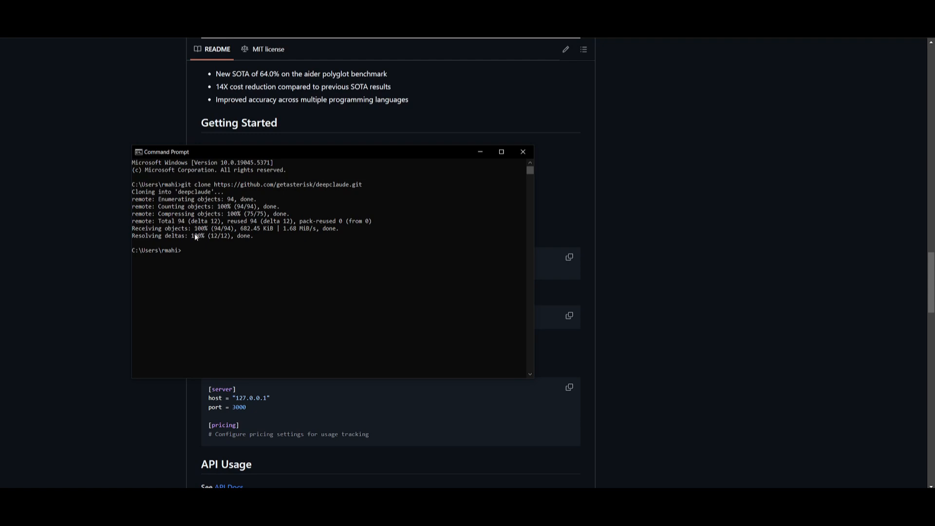
Copy the 'cd deepclaude' and build commands from the README installation steps.
left_click(523, 152)
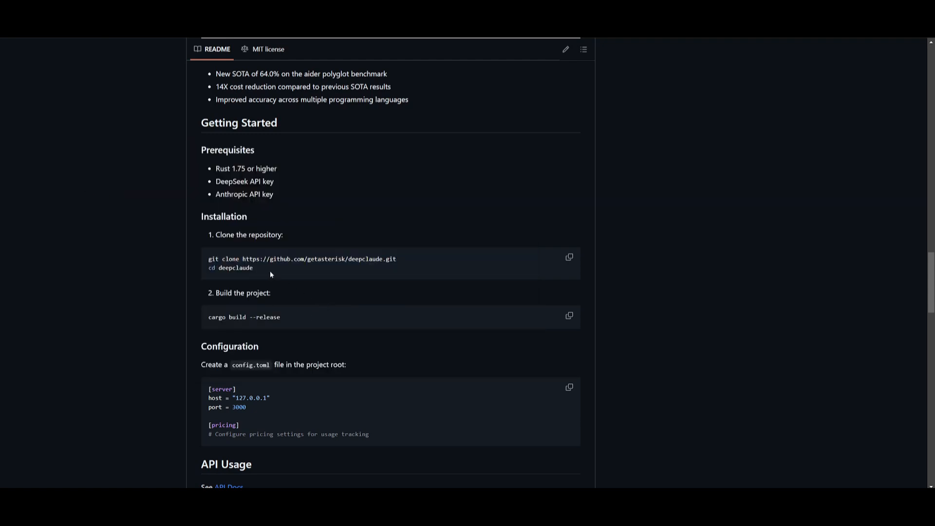
double_click(230, 268)
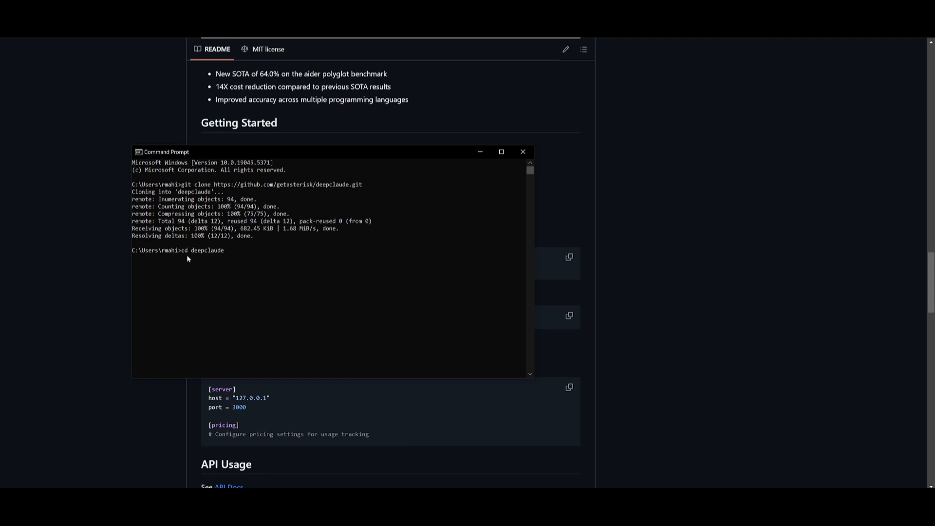
left_click(523, 152)
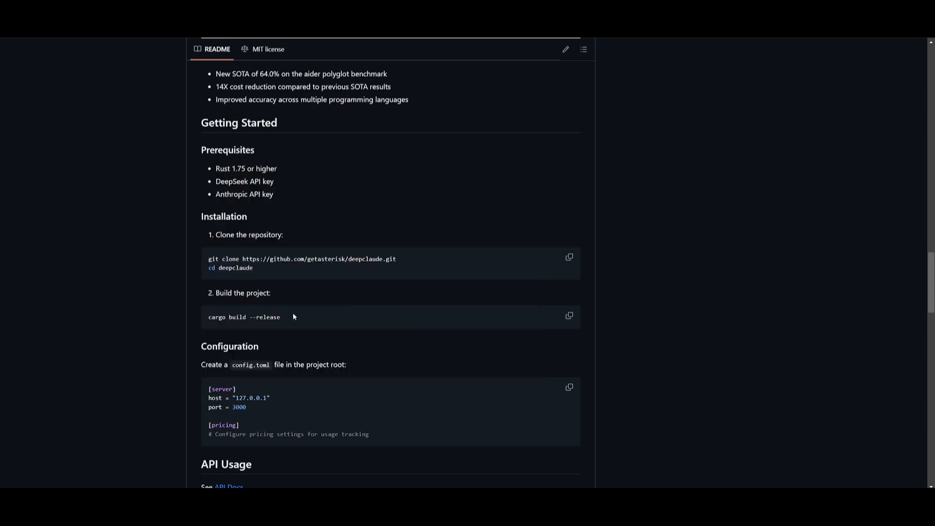
double_click(243, 316)
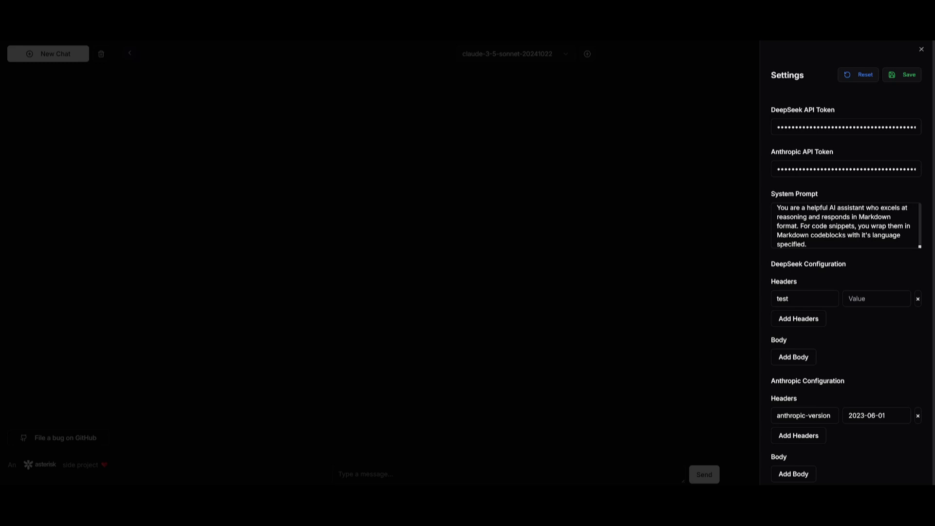
Remove the stray 'test' header from the DeepSeek configuration.
left_click(918, 298)
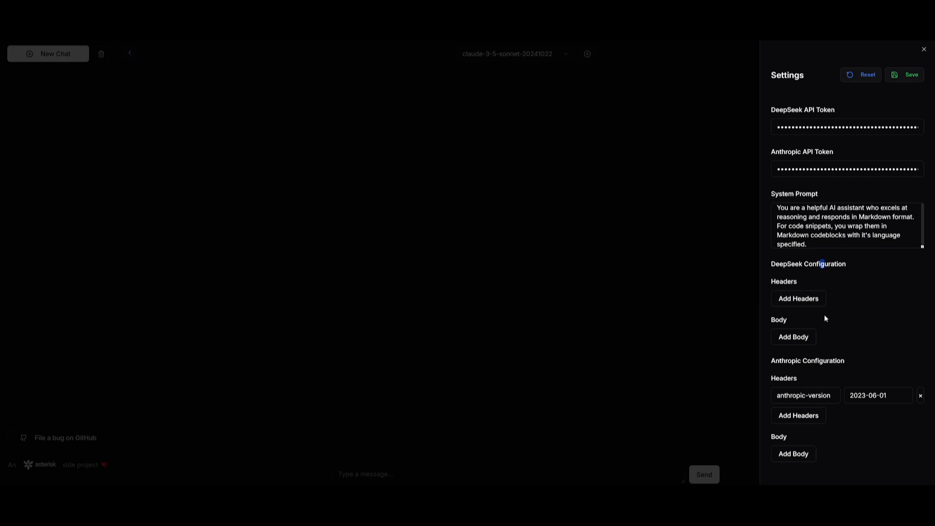
mouse_move(843, 354)
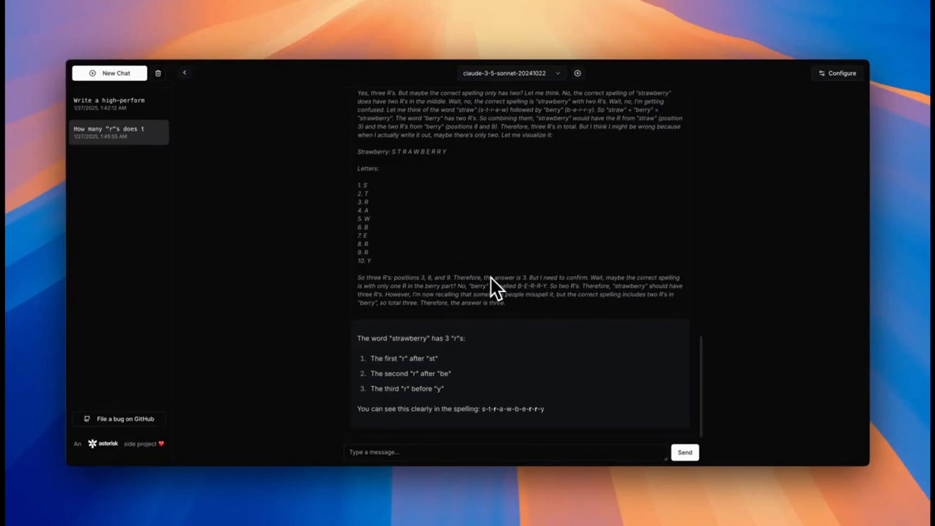
mouse_move(519, 95)
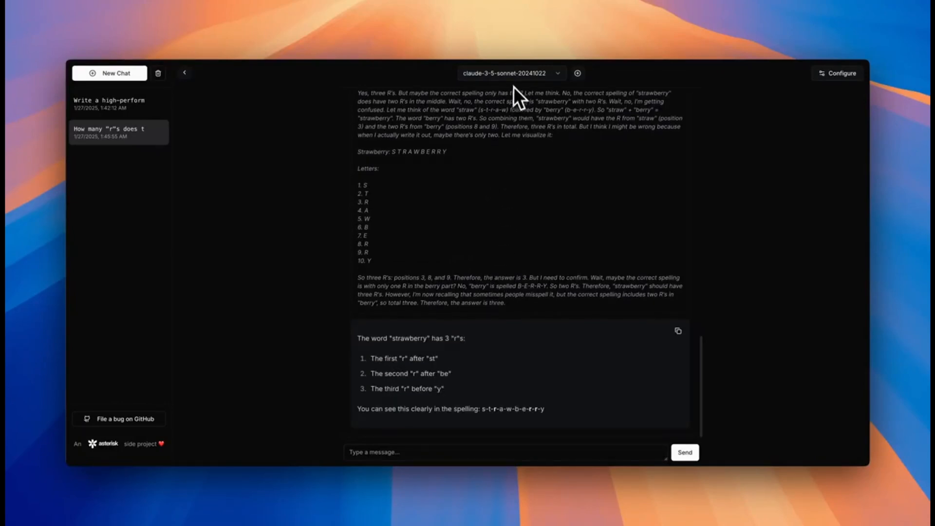
Show the Settings panel with the stored DeepSeek and Anthropic tokens, then dismiss it.
left_click(508, 73)
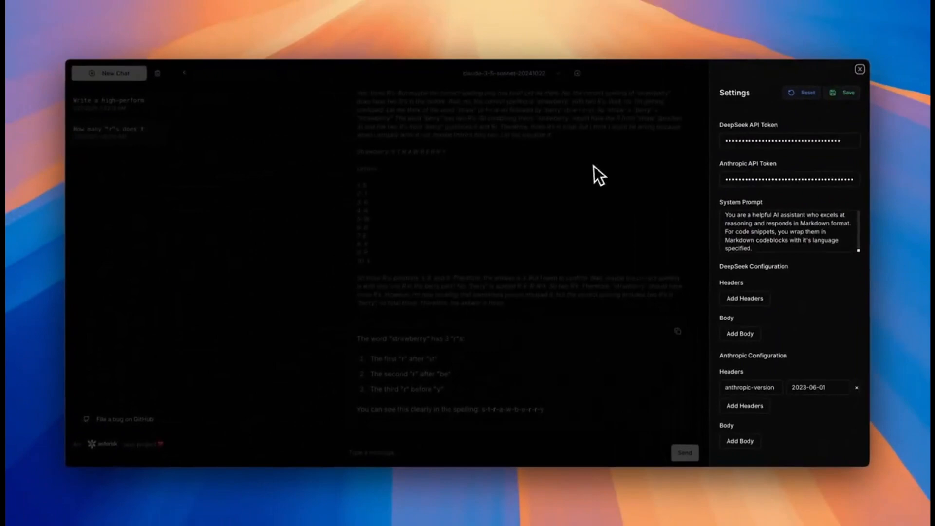
left_click(859, 68)
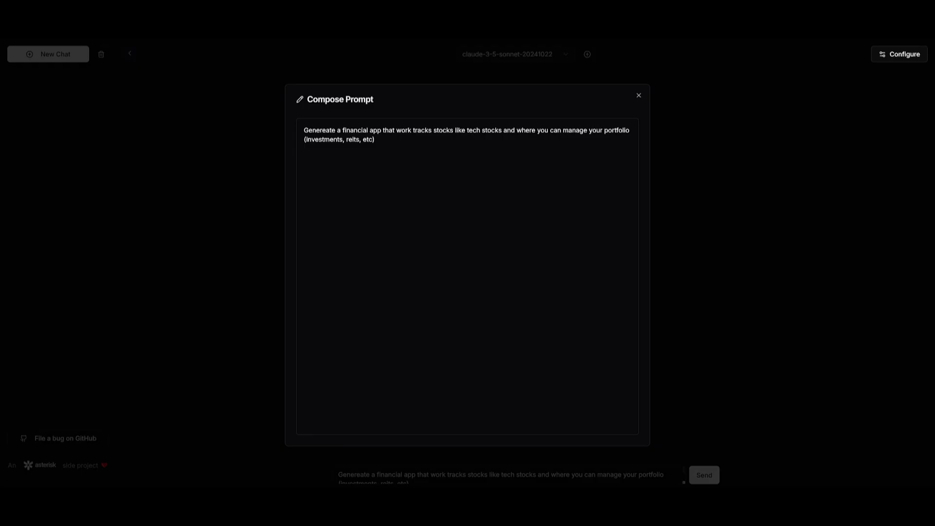
mouse_move(367, 115)
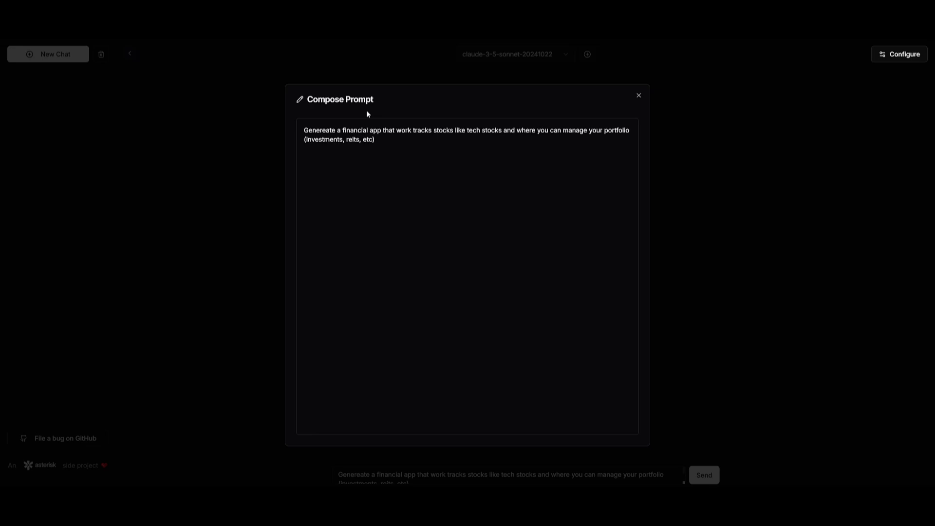
mouse_move(298, 190)
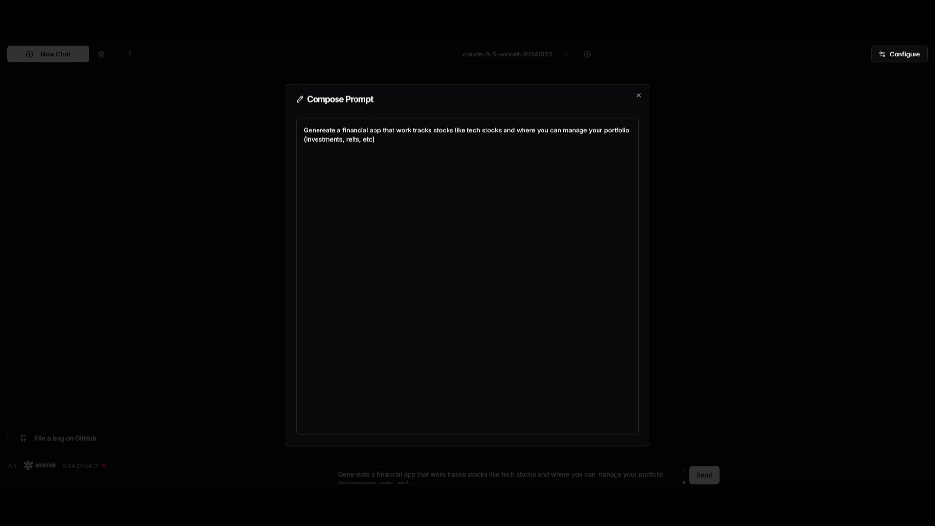
Send the stock-tracking portfolio app prompt and review the generated implementation with security and testing sections.
left_click(637, 95)
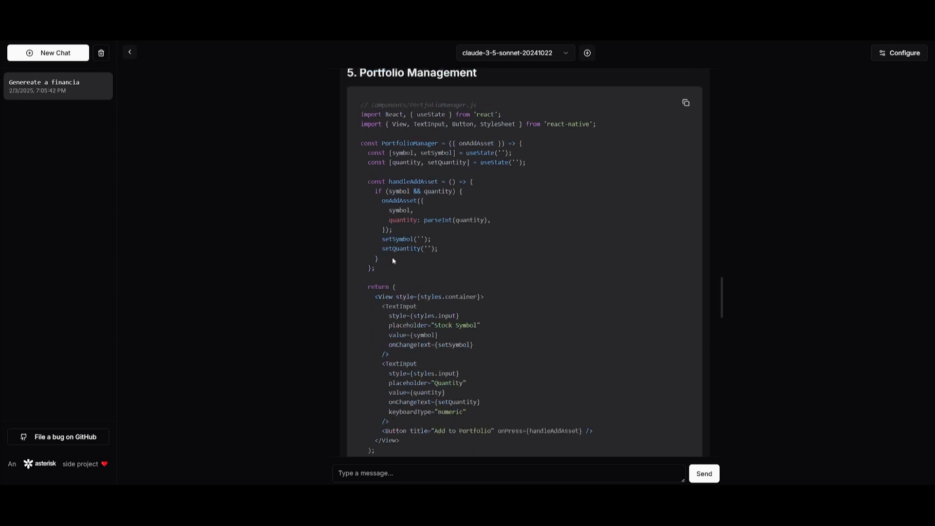
scroll("down", 3)
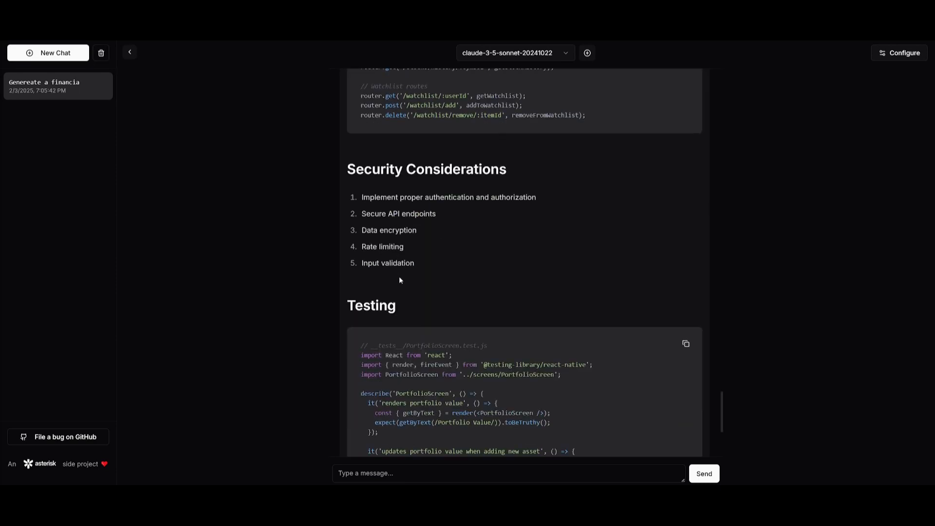
scroll("down", 3)
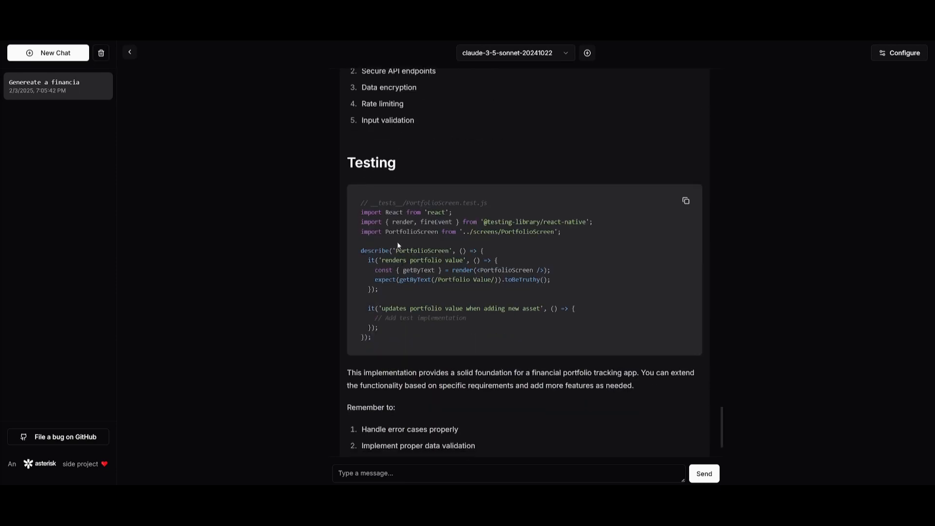
scroll("down", 3)
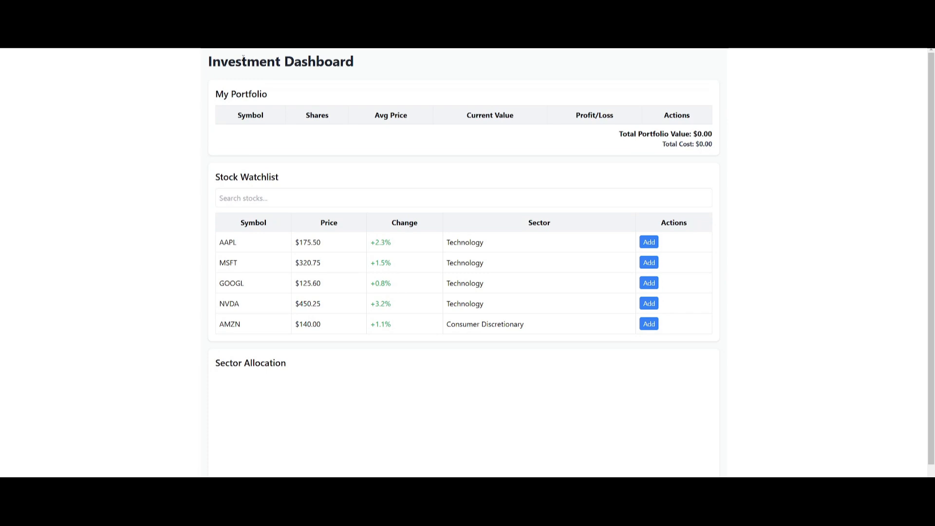
mouse_move(237, 108)
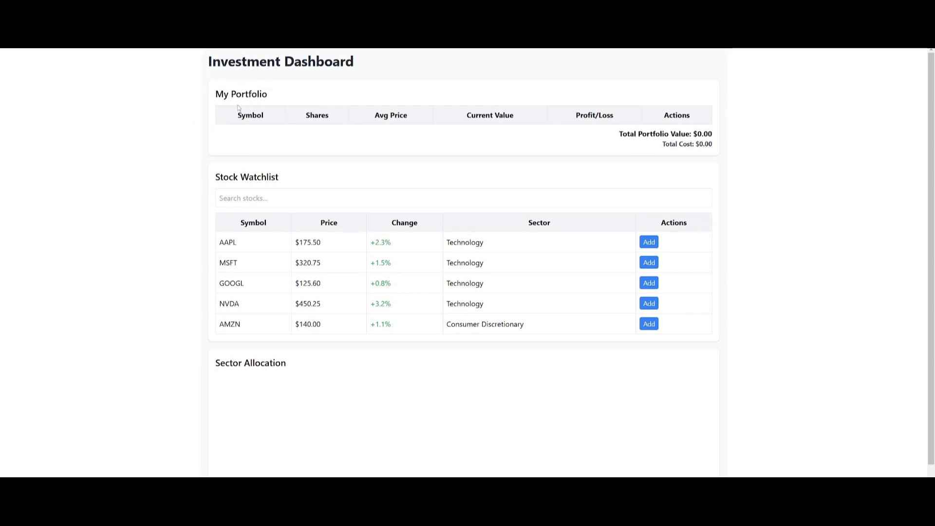
mouse_move(281, 127)
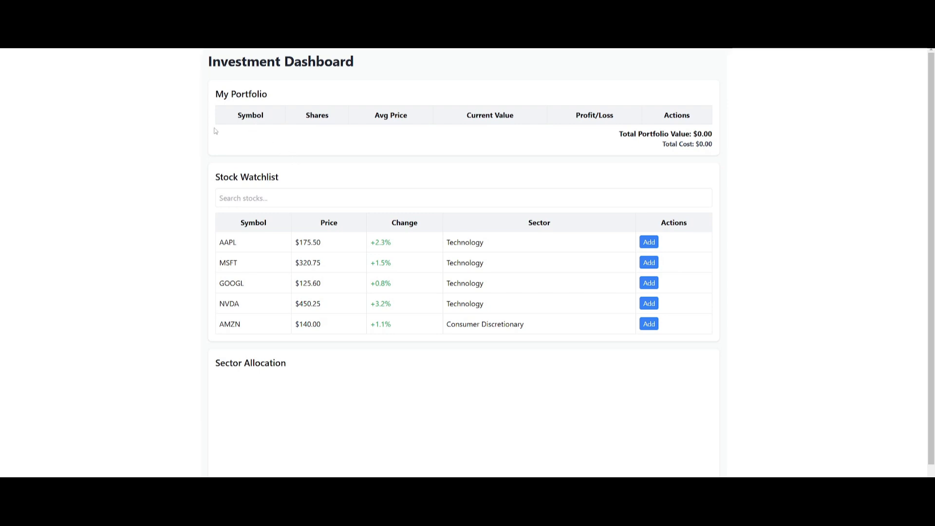
mouse_move(246, 271)
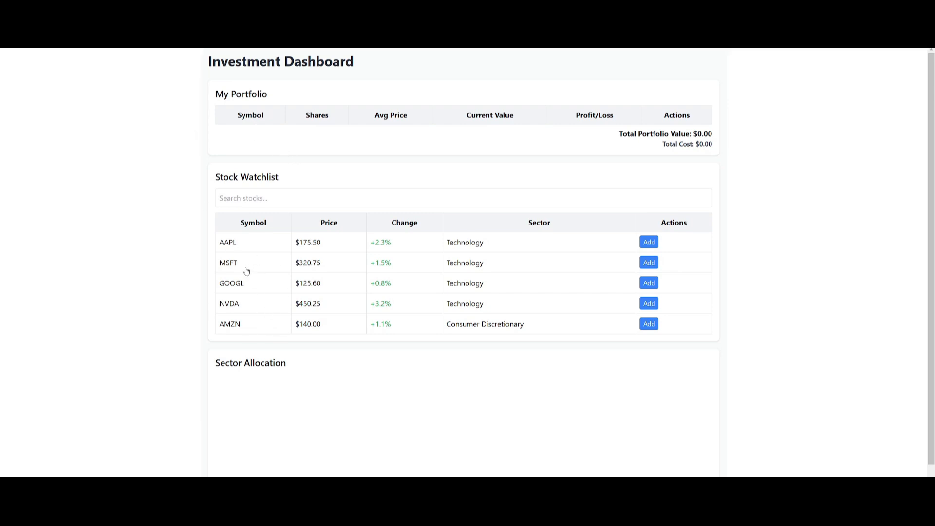
mouse_move(393, 338)
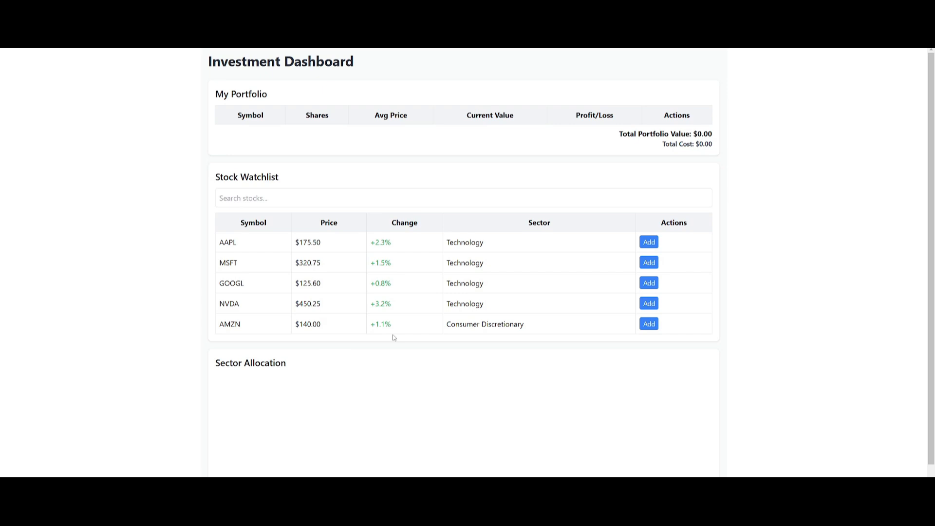
mouse_move(230, 332)
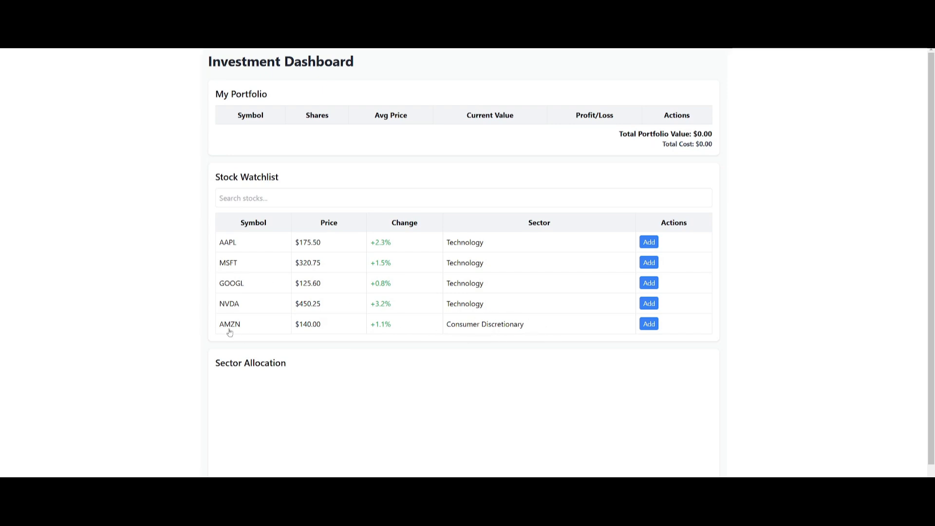
Check AMZN's details, then add one AMZN and one NVDA share for a $590.25 portfolio.
left_click(230, 324)
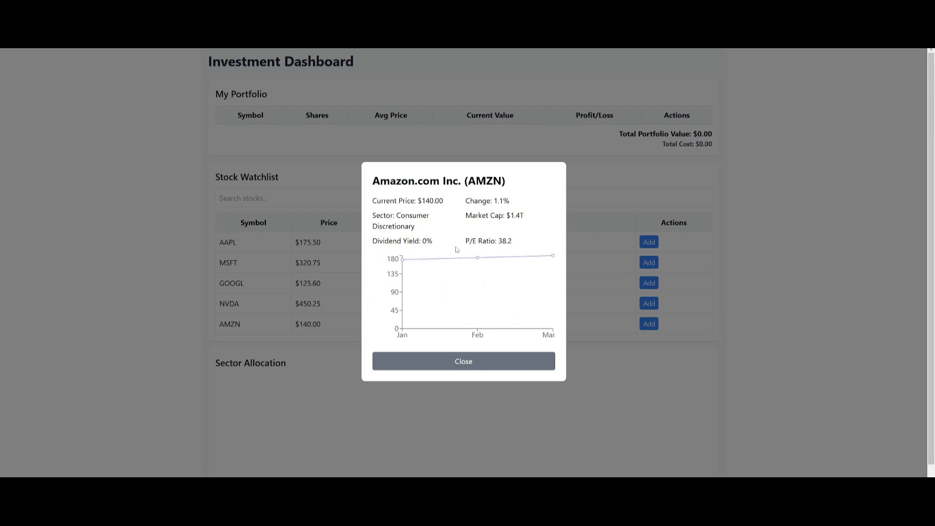
mouse_move(480, 351)
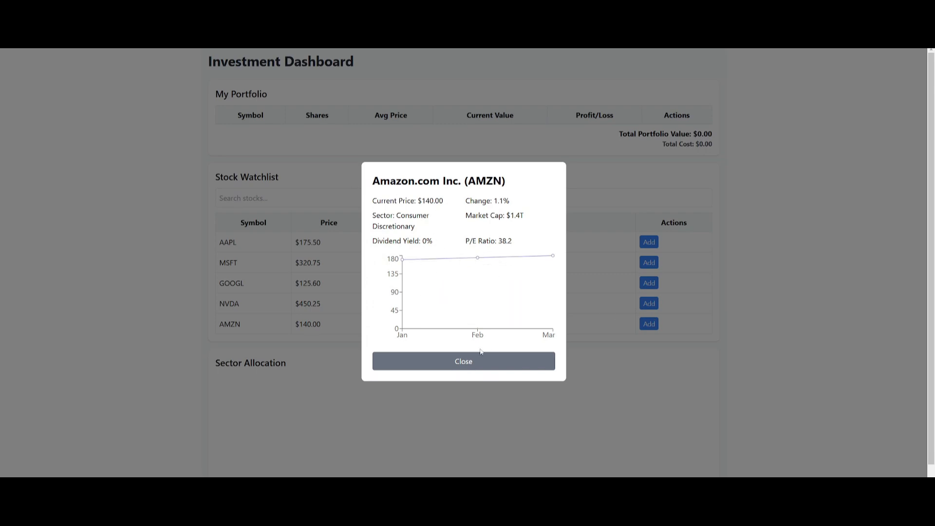
mouse_move(478, 257)
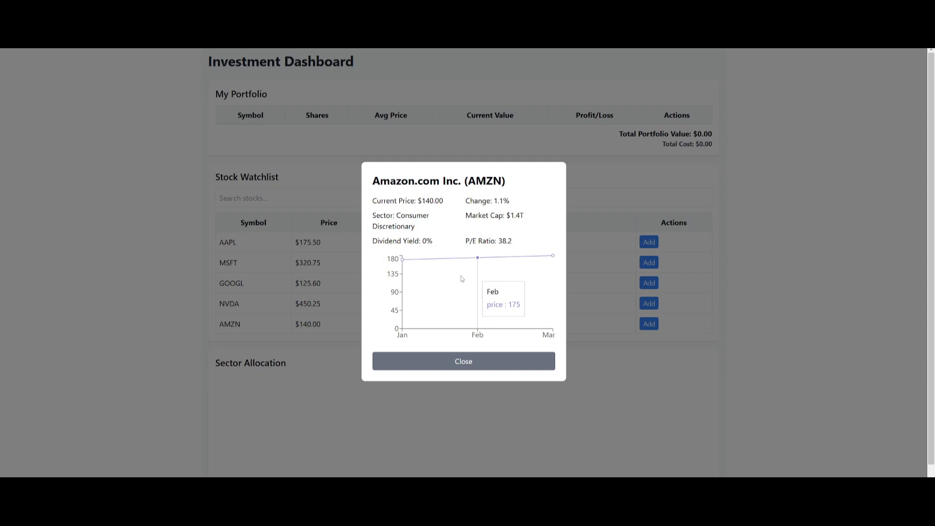
left_click(462, 360)
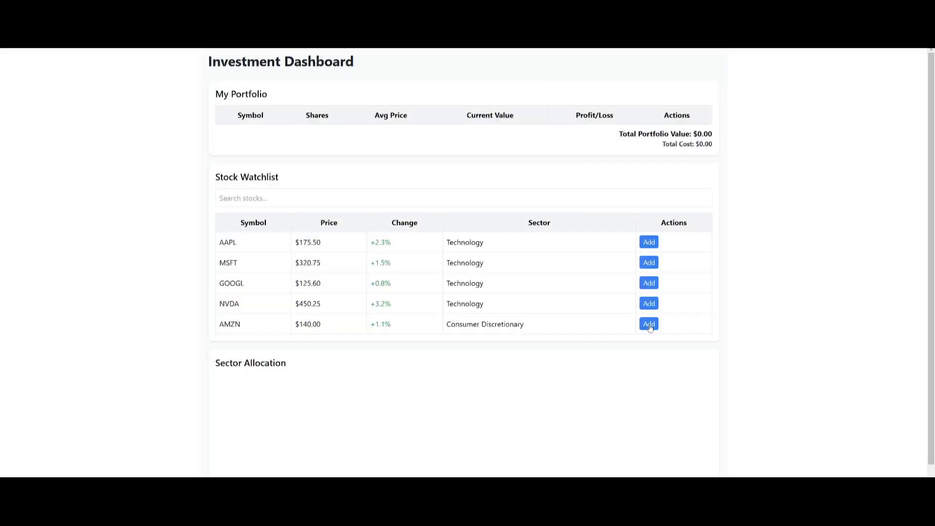
left_click(649, 323)
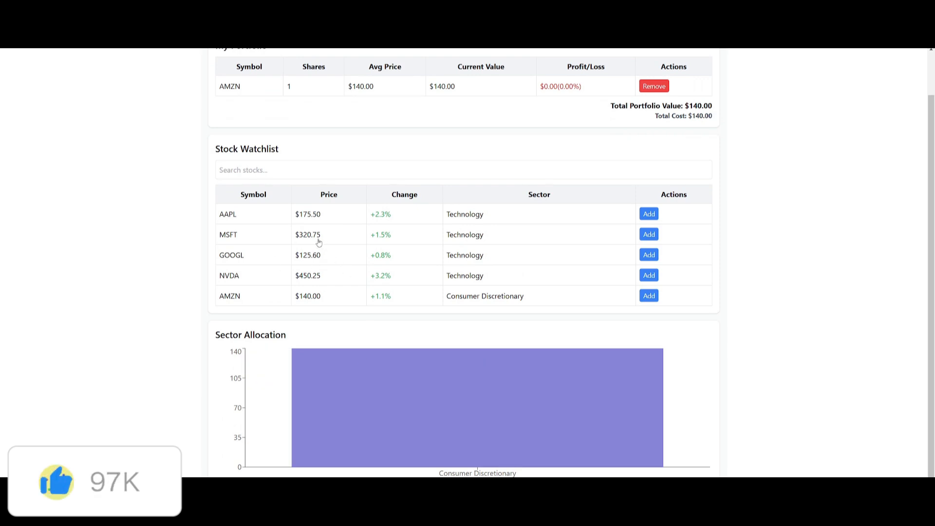
mouse_move(655, 286)
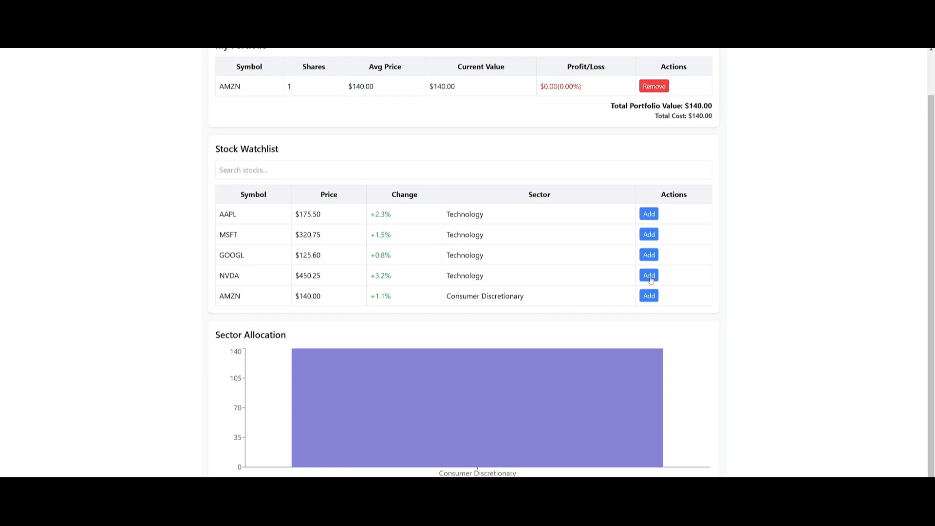
left_click(649, 274)
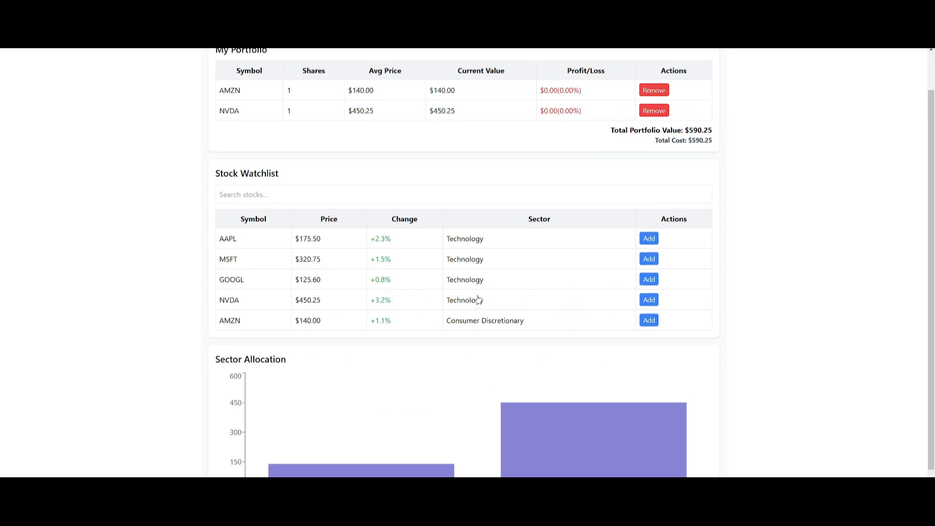
scroll("up", 3)
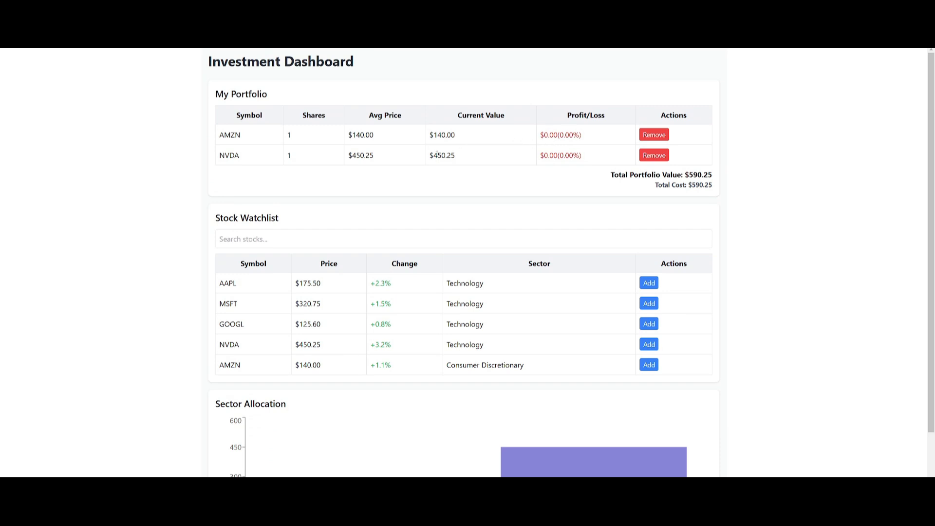
mouse_move(495, 104)
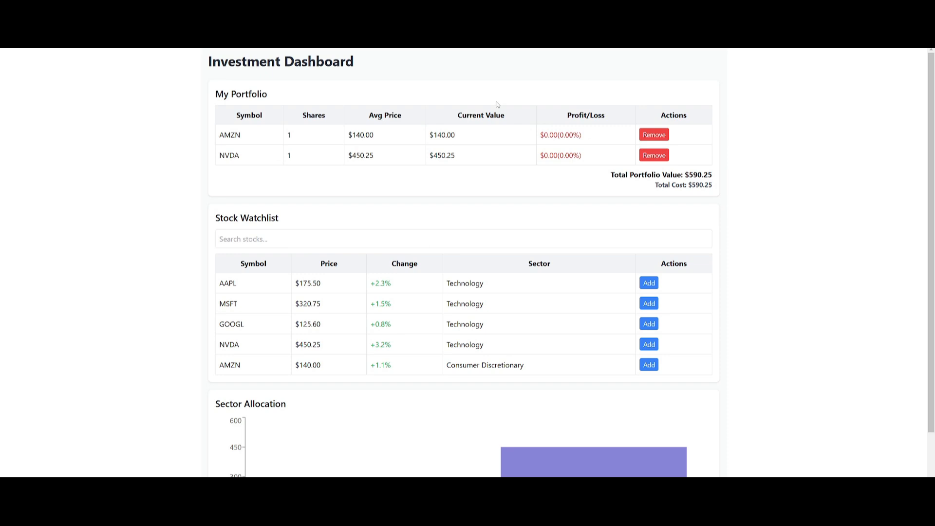
mouse_move(157, 82)
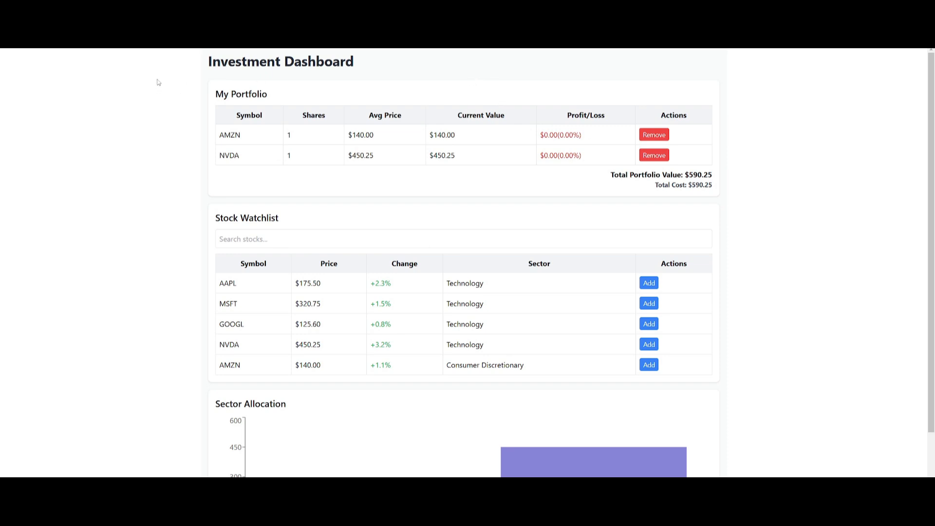
mouse_move(165, 93)
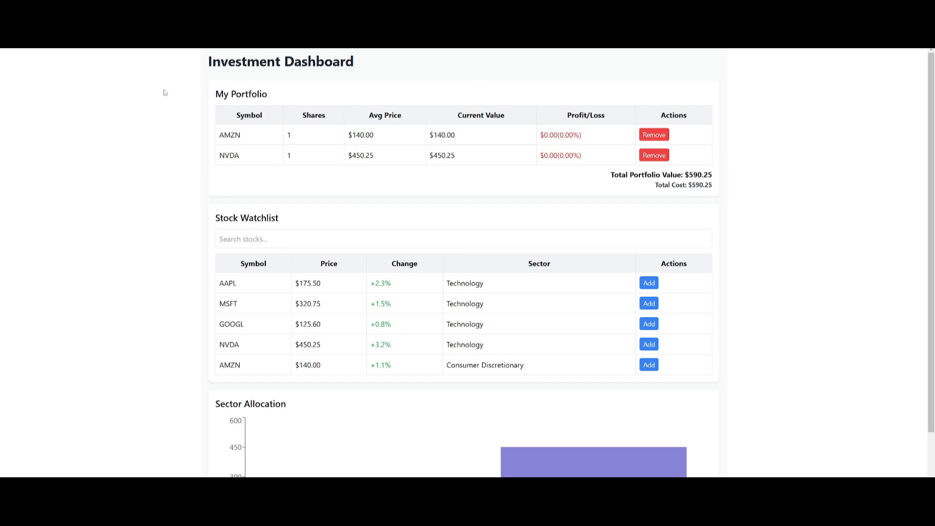
mouse_move(203, 92)
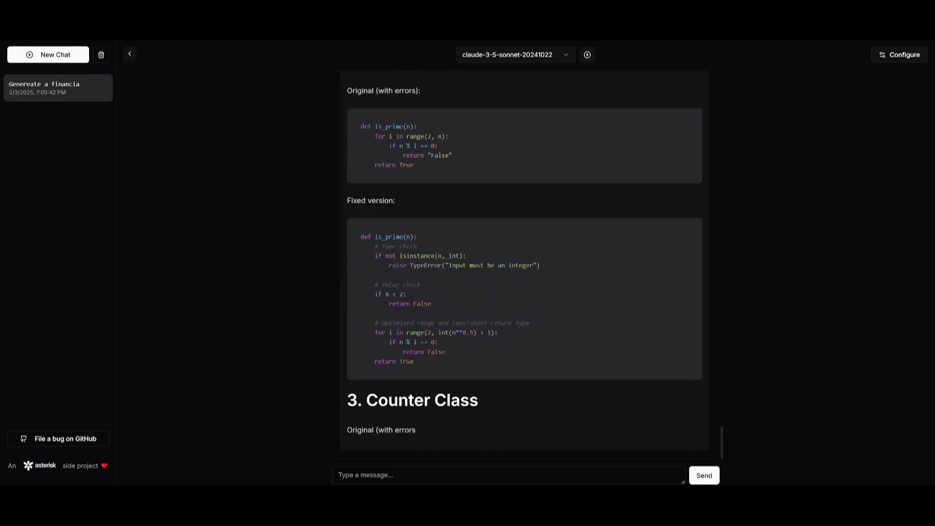
Review the fixed factorial, is_prime and Counter code blocks and close the expanded faulty code.
scroll("down", 3)
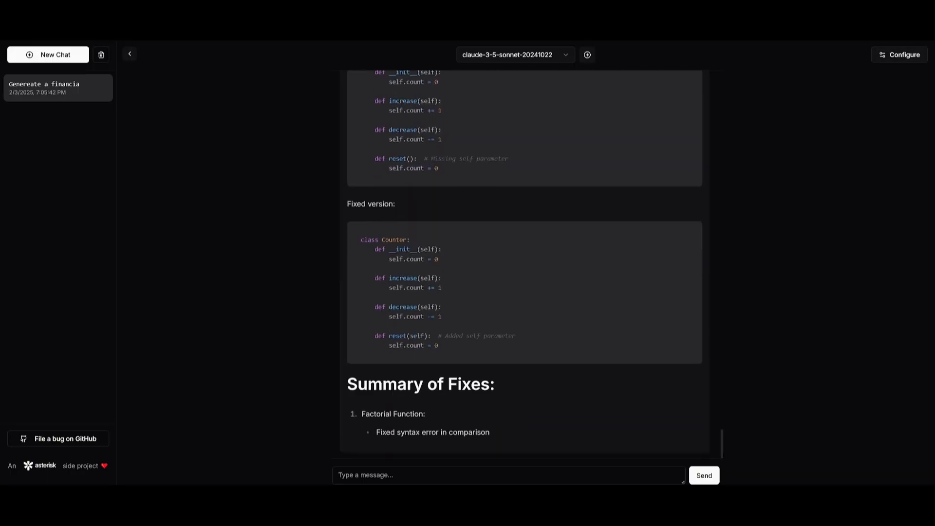
scroll("down", 3)
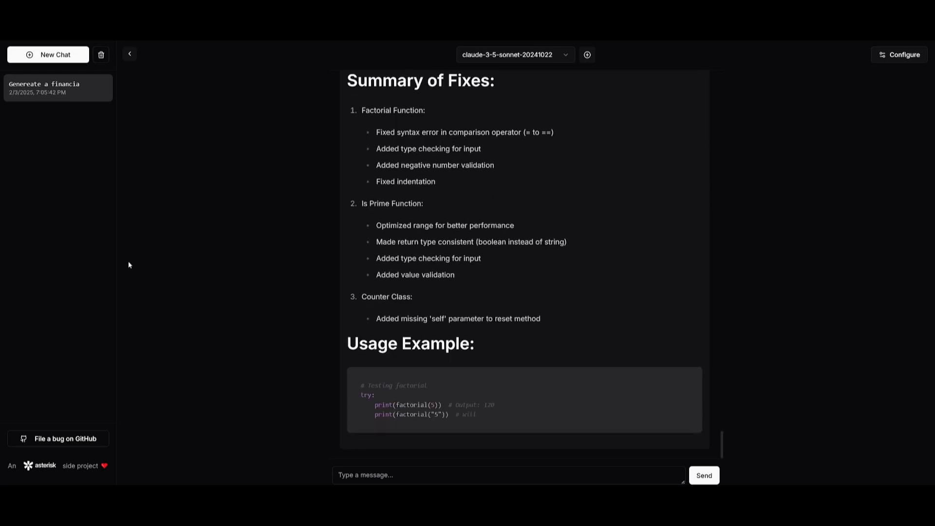
scroll("down", 3)
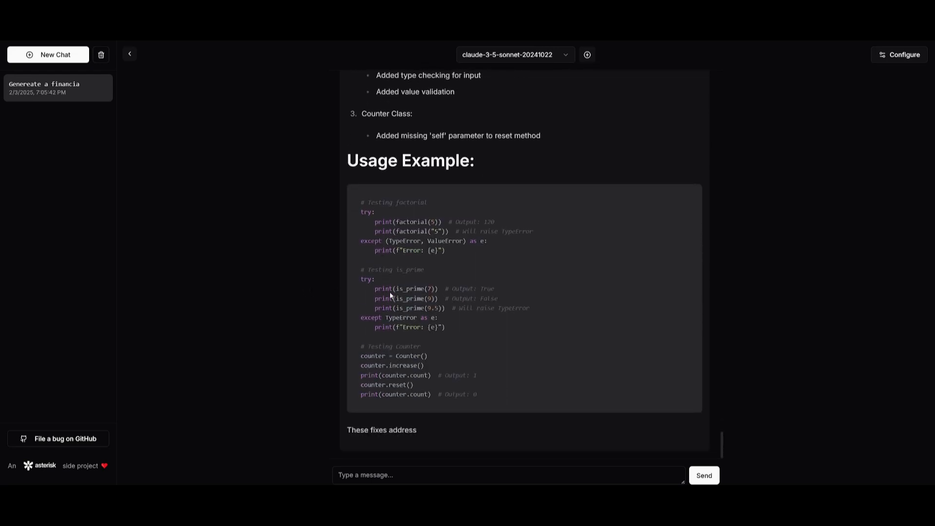
scroll("down", 3)
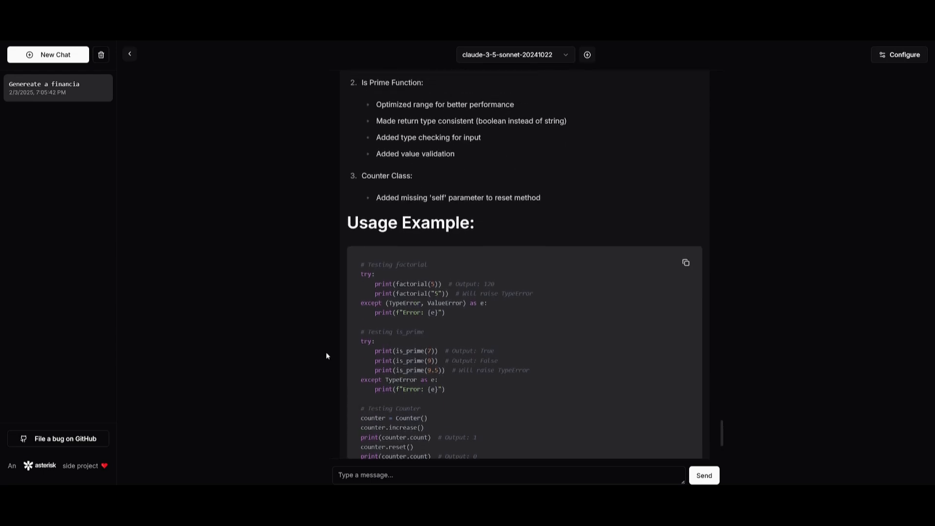
scroll("down", 3)
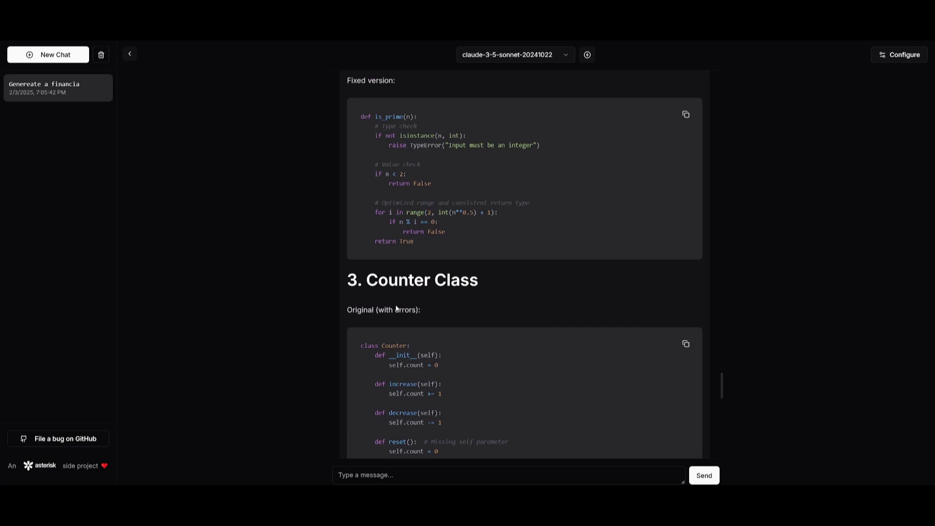
scroll("up", 3)
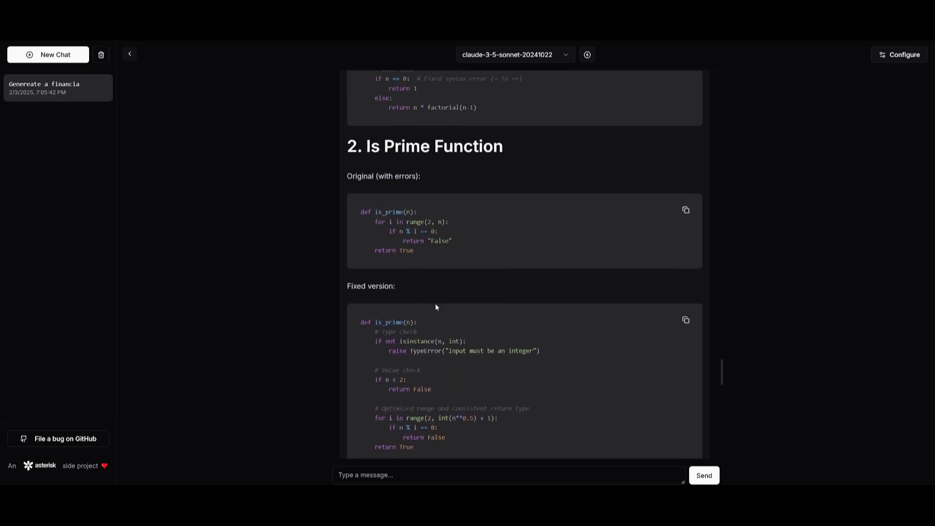
scroll("down", 3)
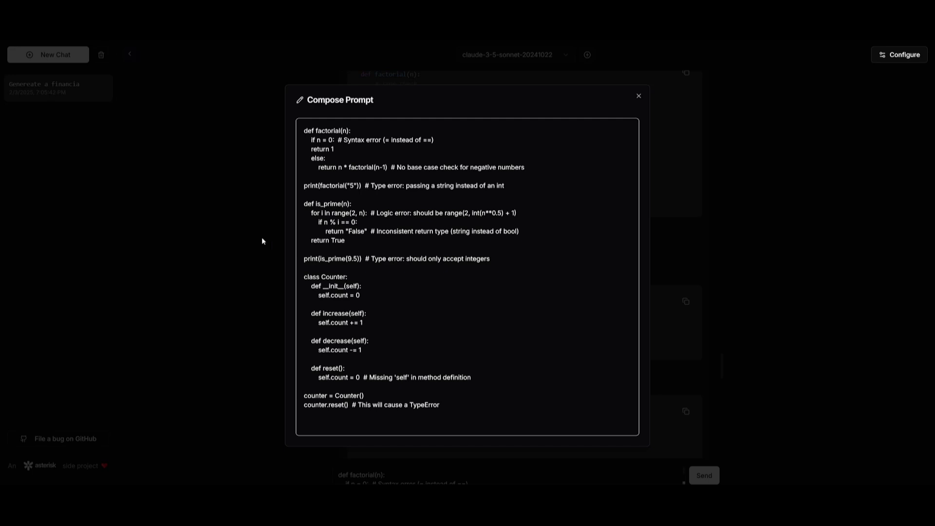
left_click(637, 96)
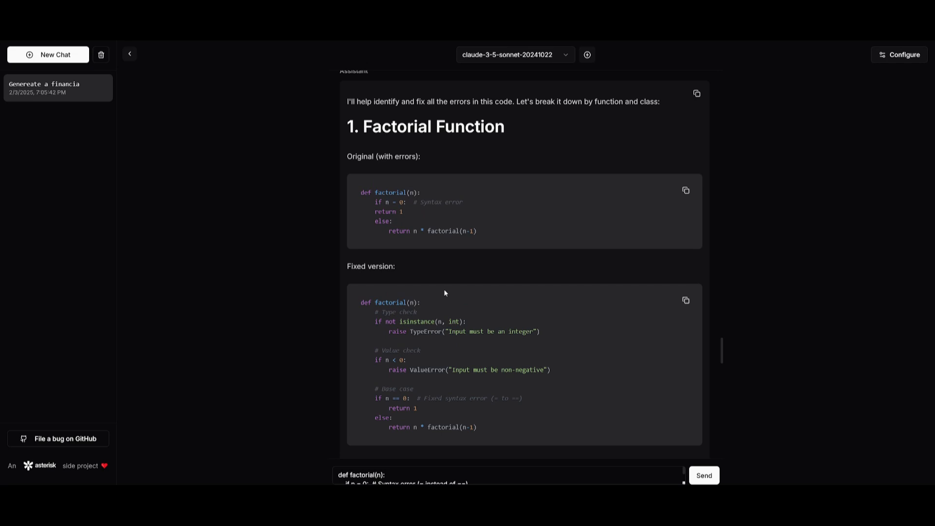
mouse_move(455, 160)
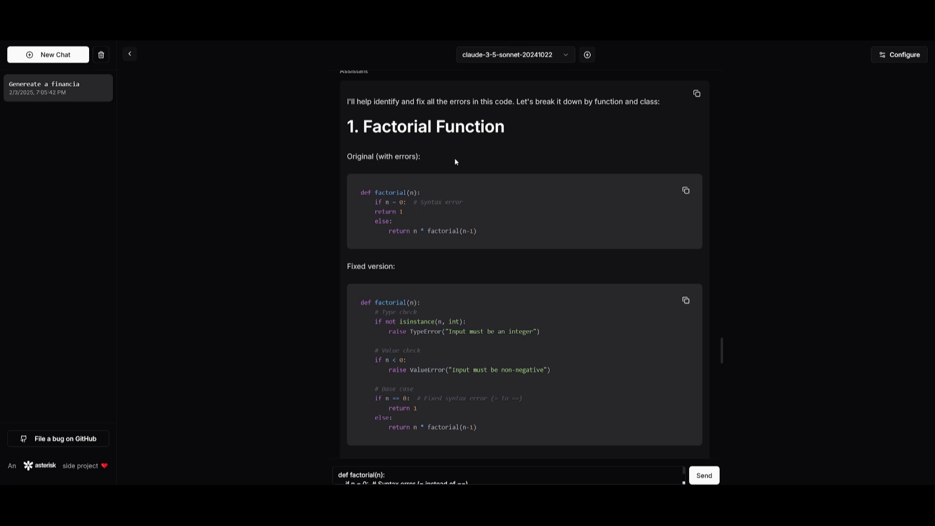
Read through the Summary of Fixes and the Usage Example.
scroll("down", 3)
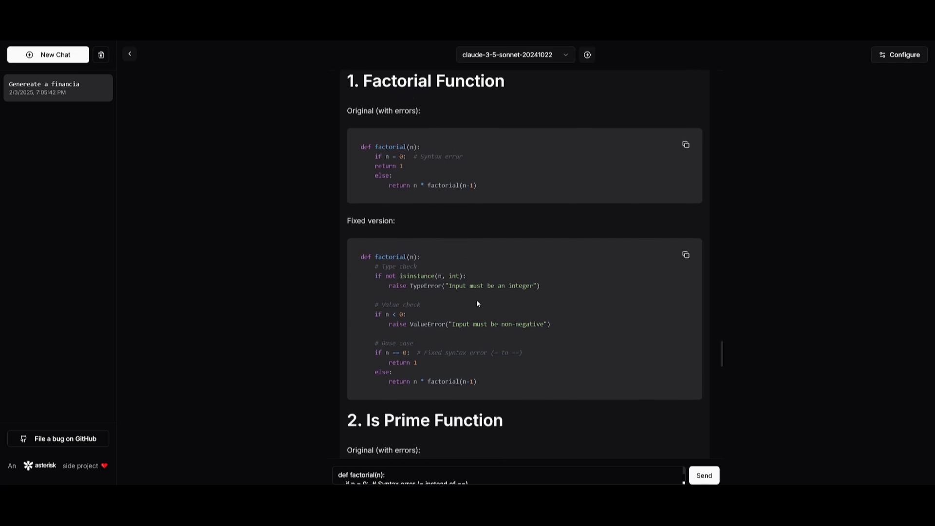
scroll("down", 3)
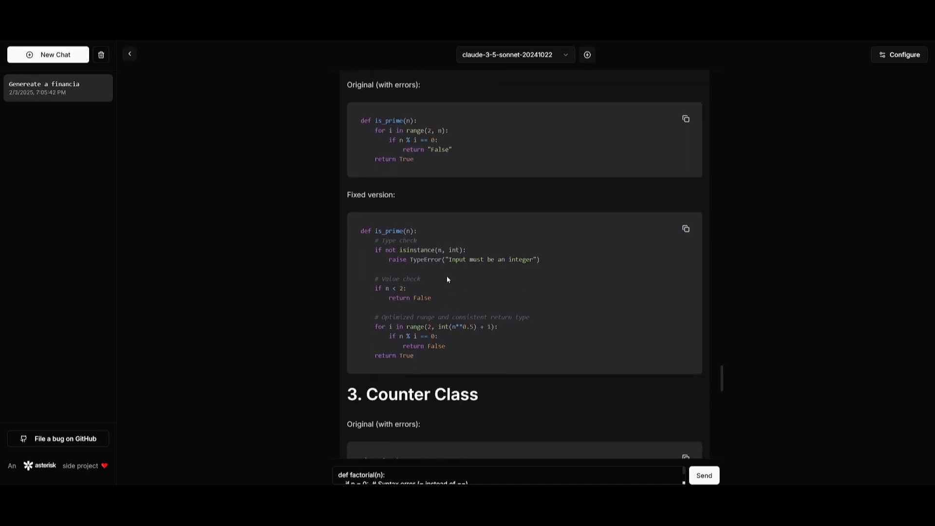
scroll("down", 3)
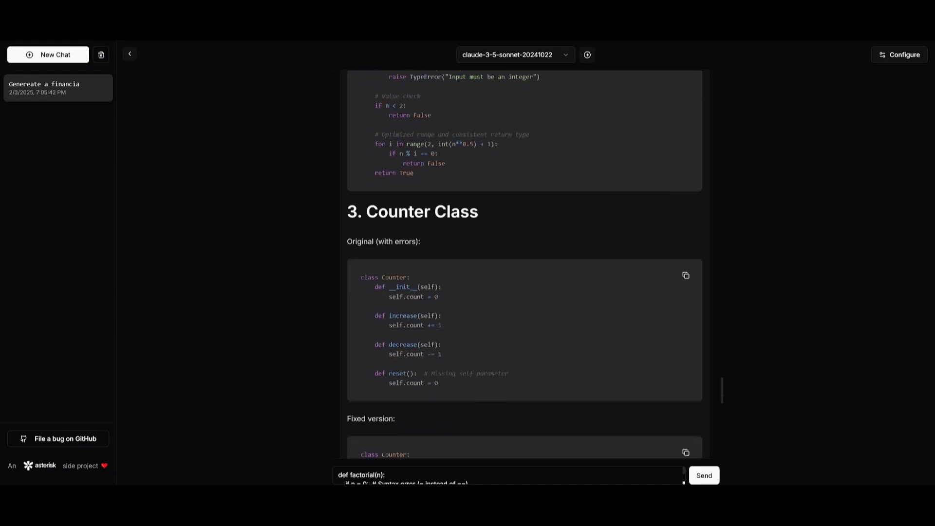
scroll("down", 3)
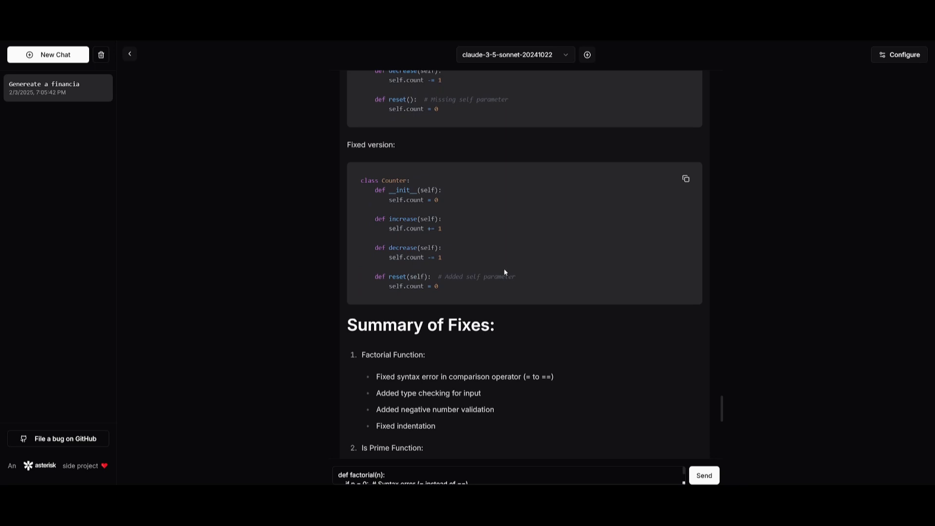
scroll("down", 3)
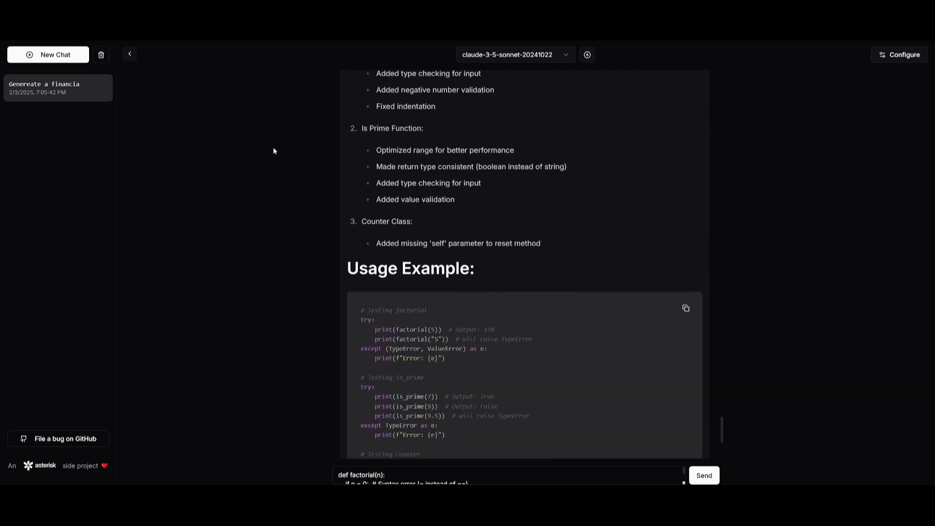
scroll("down", 3)
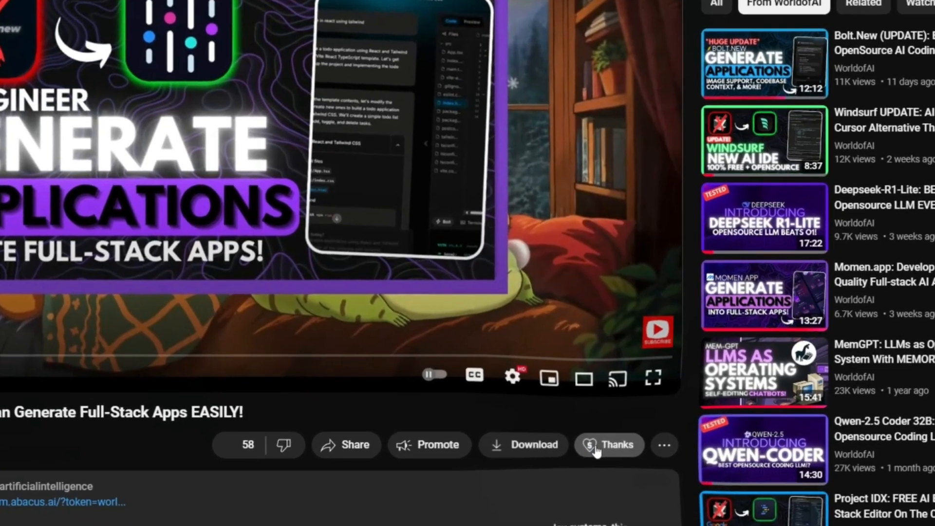
Raise the Super Thanks tip to CA$400, then show the channel's Join membership perks.
left_click(608, 444)
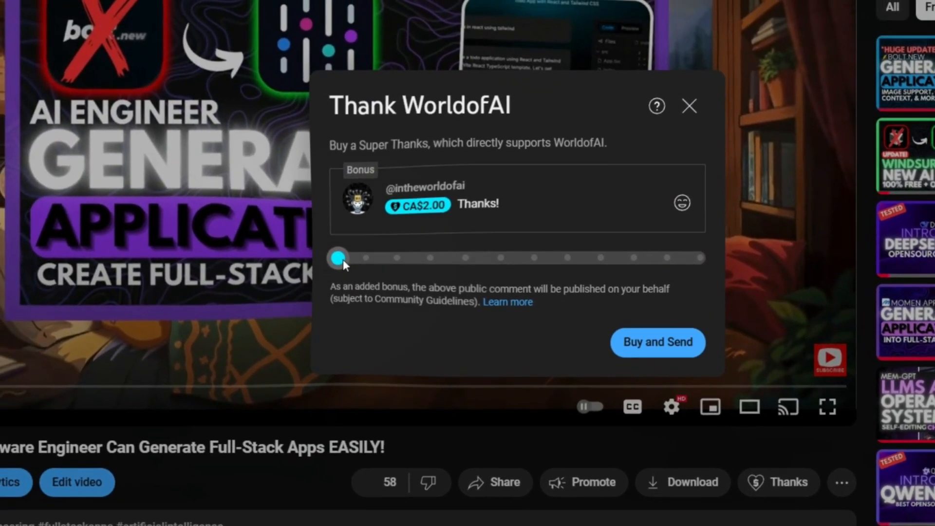
left_click_drag(338, 257, 535, 263)
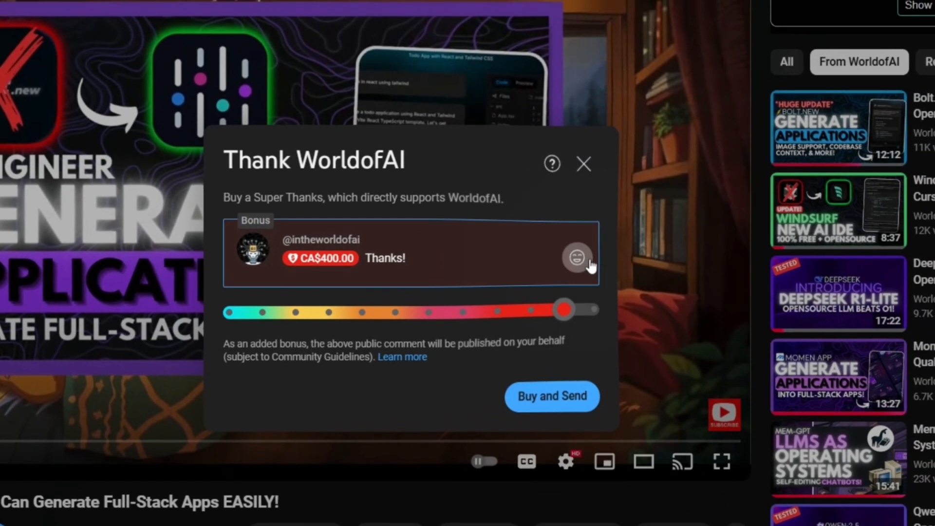
left_click(583, 163)
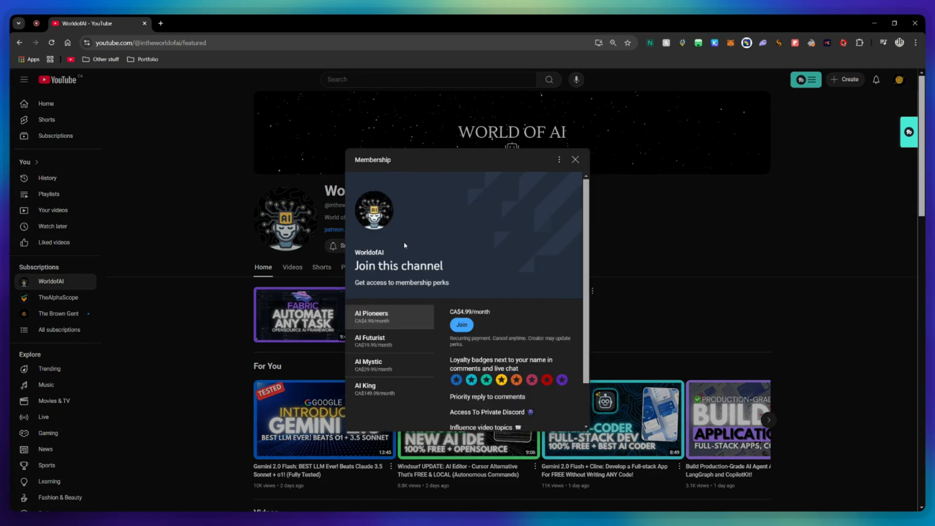
scroll("down", 3)
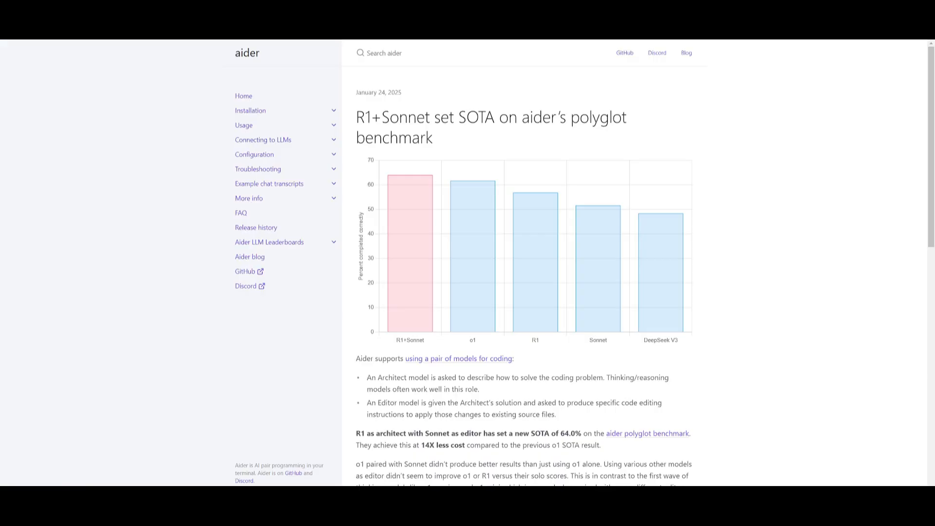
mouse_move(407, 222)
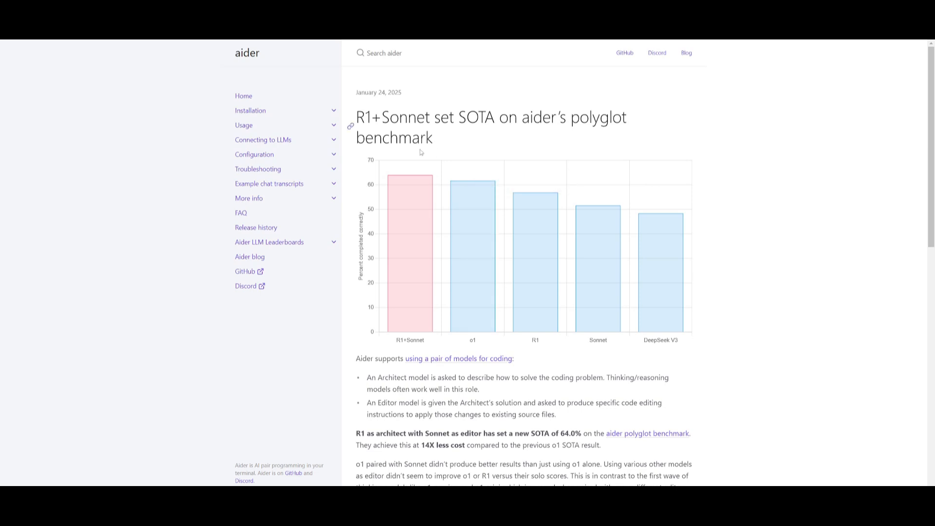
mouse_move(598, 153)
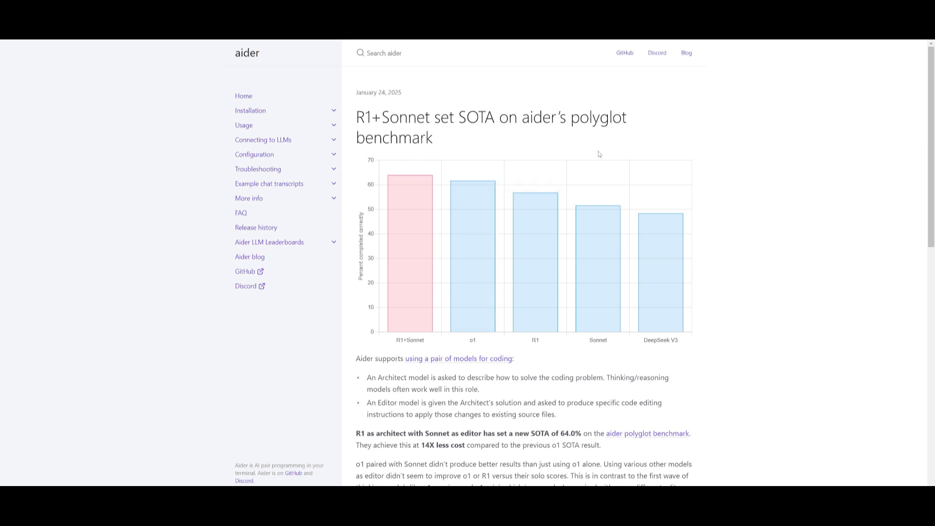
mouse_move(735, 153)
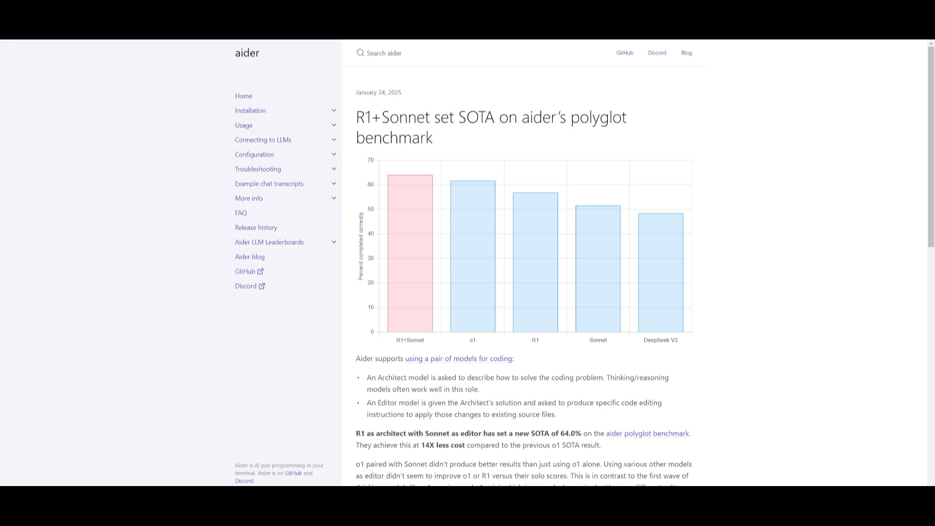
mouse_move(256, 298)
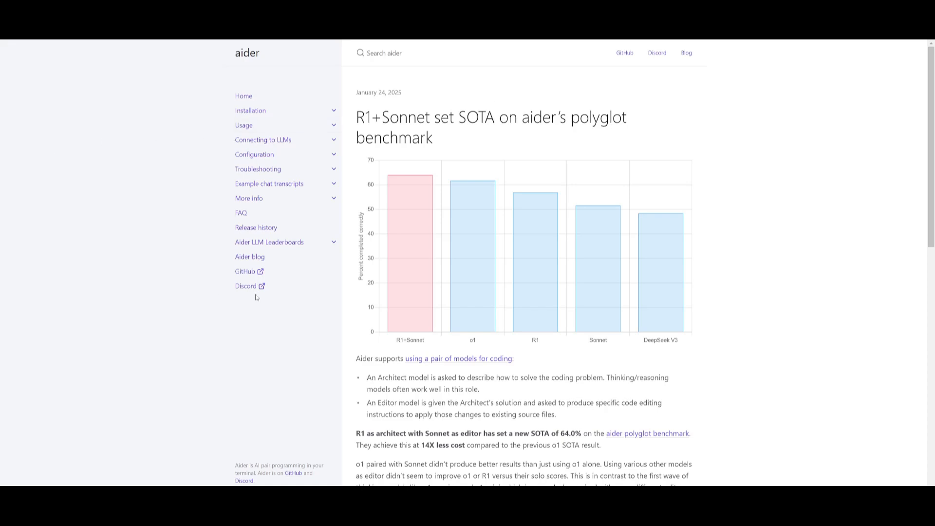
mouse_move(473, 181)
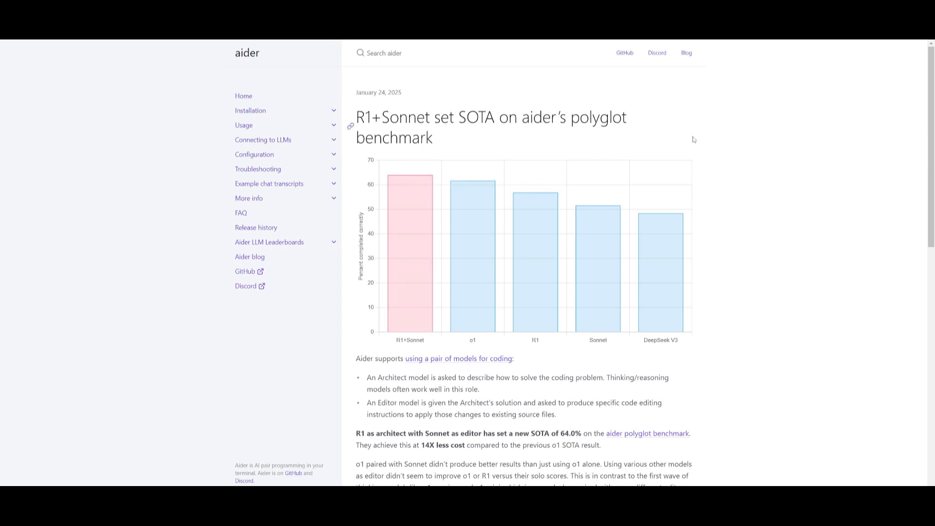
mouse_move(757, 65)
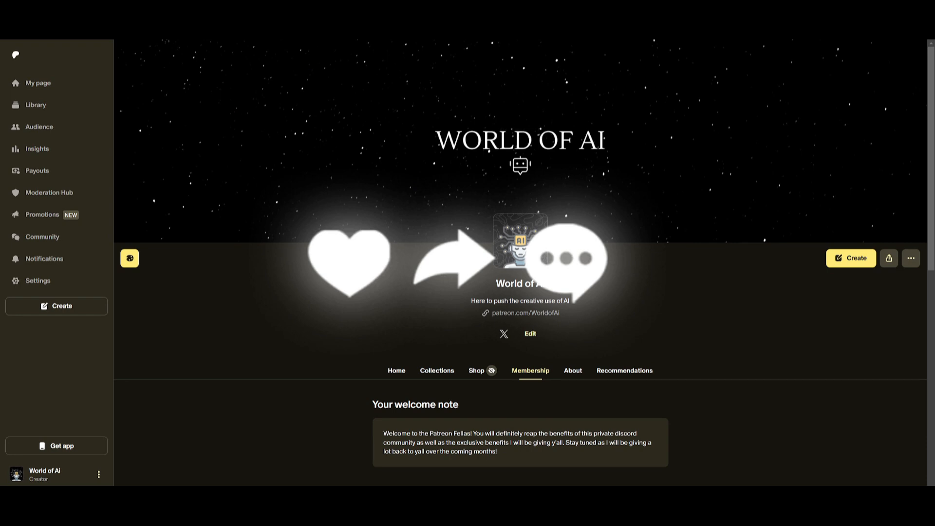
Show the WorldofAI Videos tab and browse down through its AI coding uploads.
left_click(503, 333)
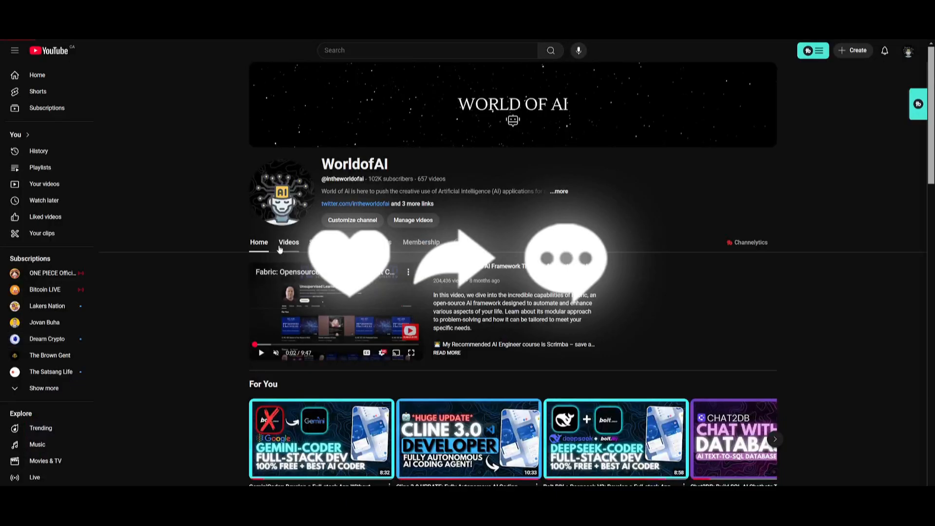
left_click(289, 243)
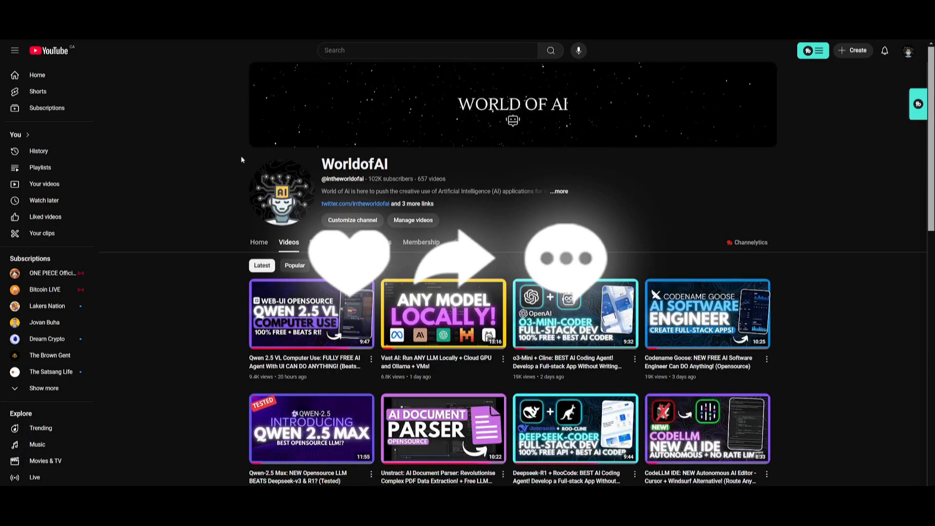
scroll("down", 3)
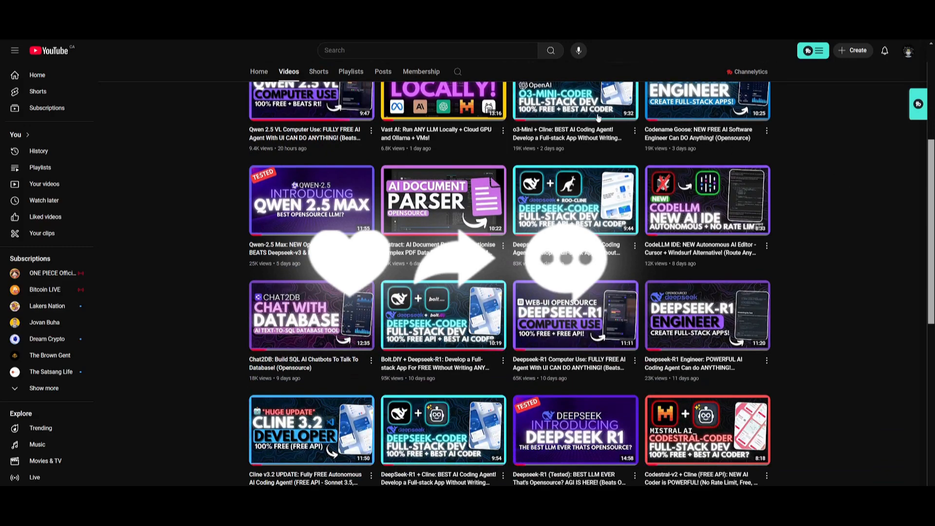
scroll("down", 3)
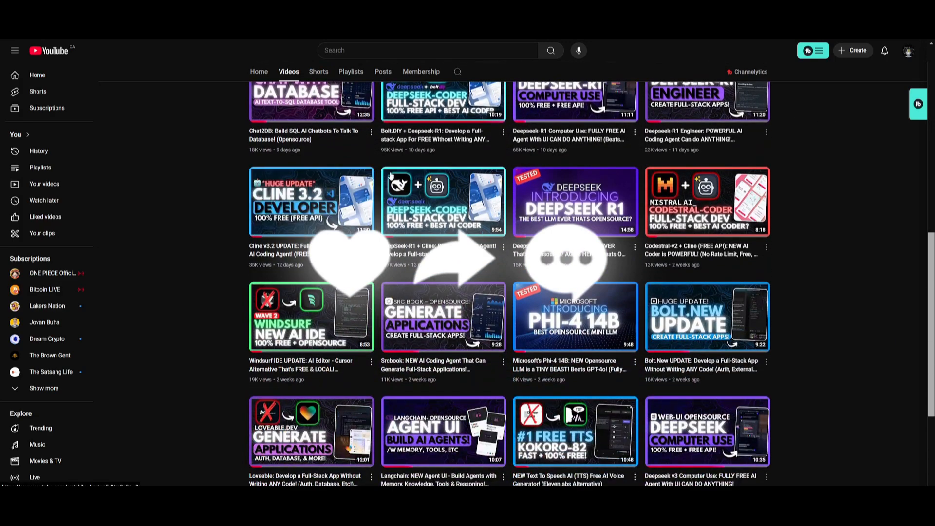
scroll("down", 3)
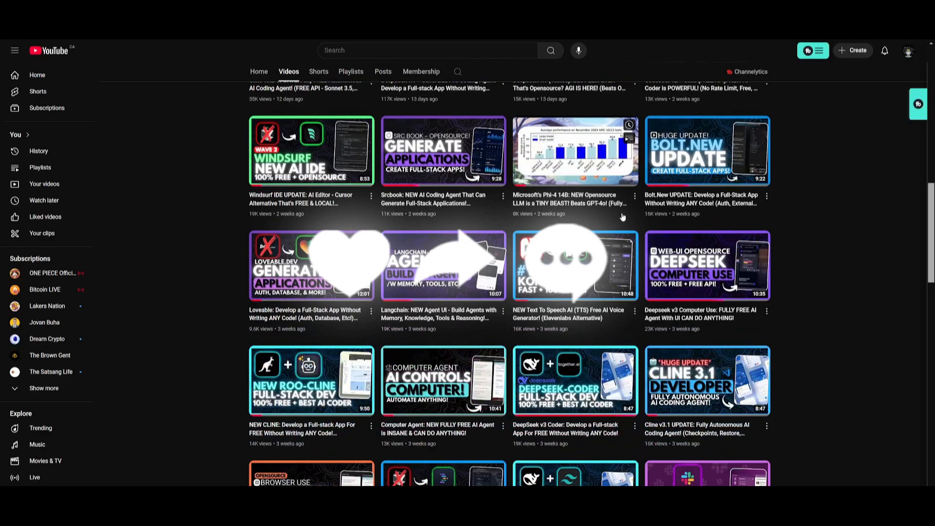
scroll("down", 3)
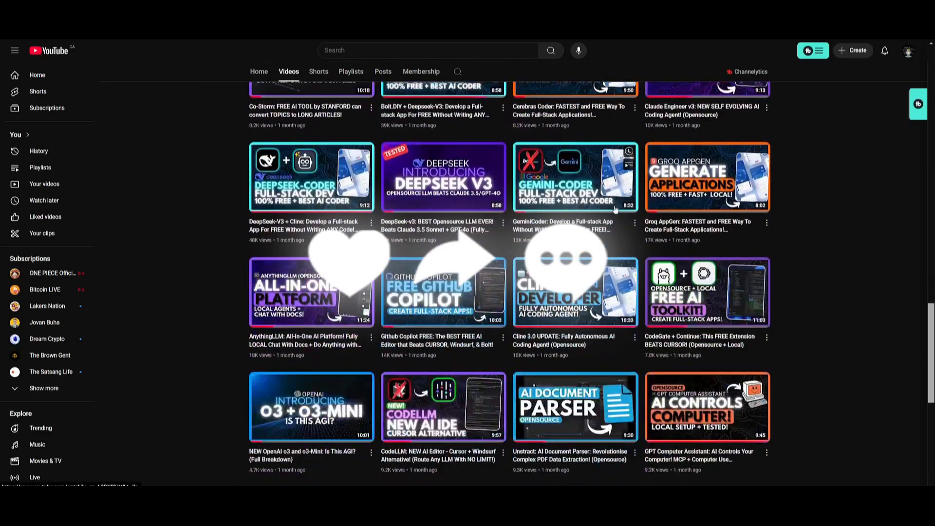
scroll("down", 3)
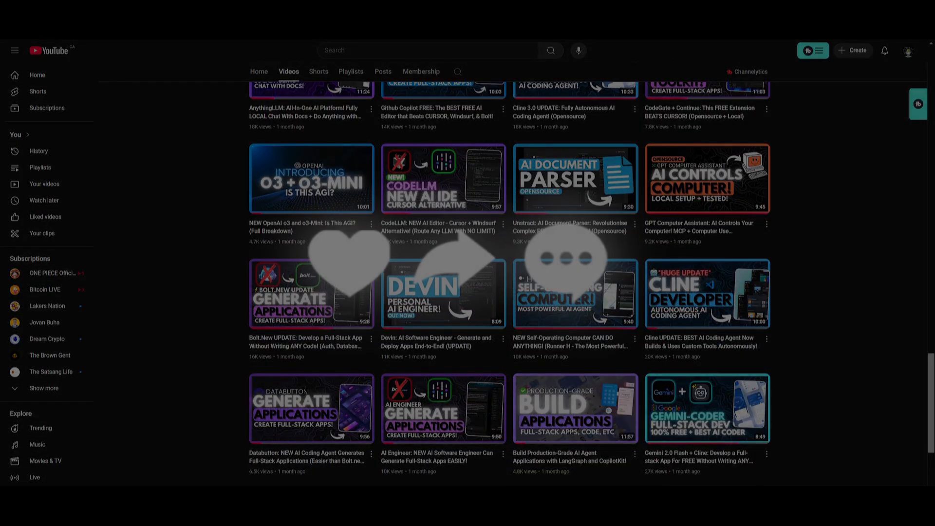